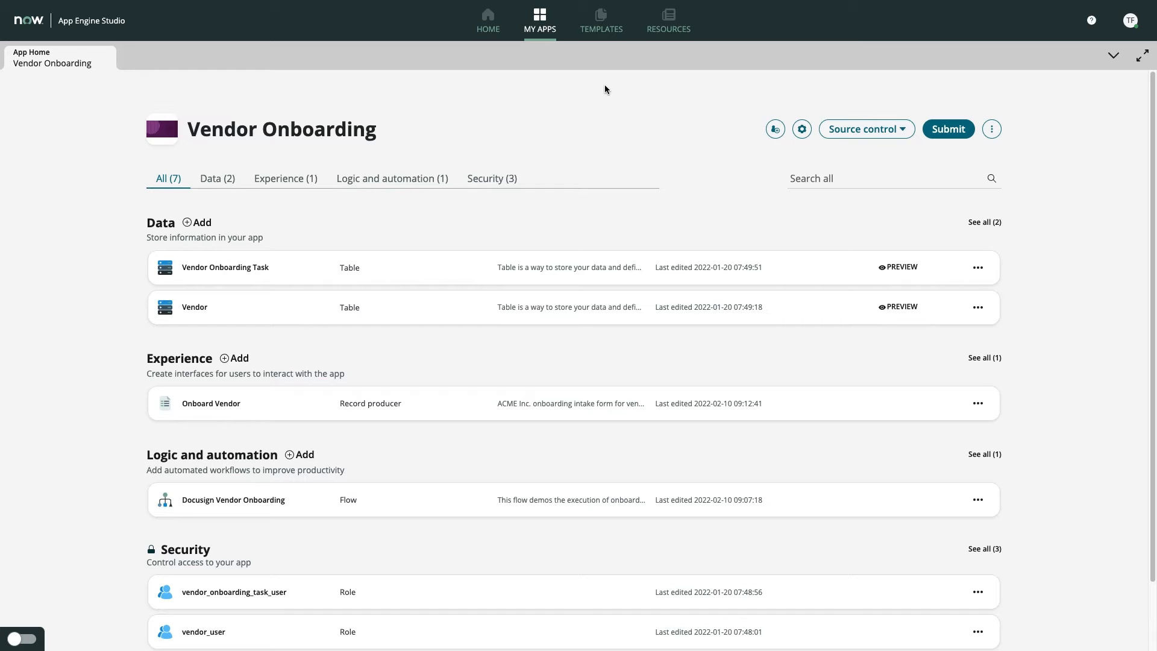
{"action": "mouse_move", "coordinate": [587, 132]}
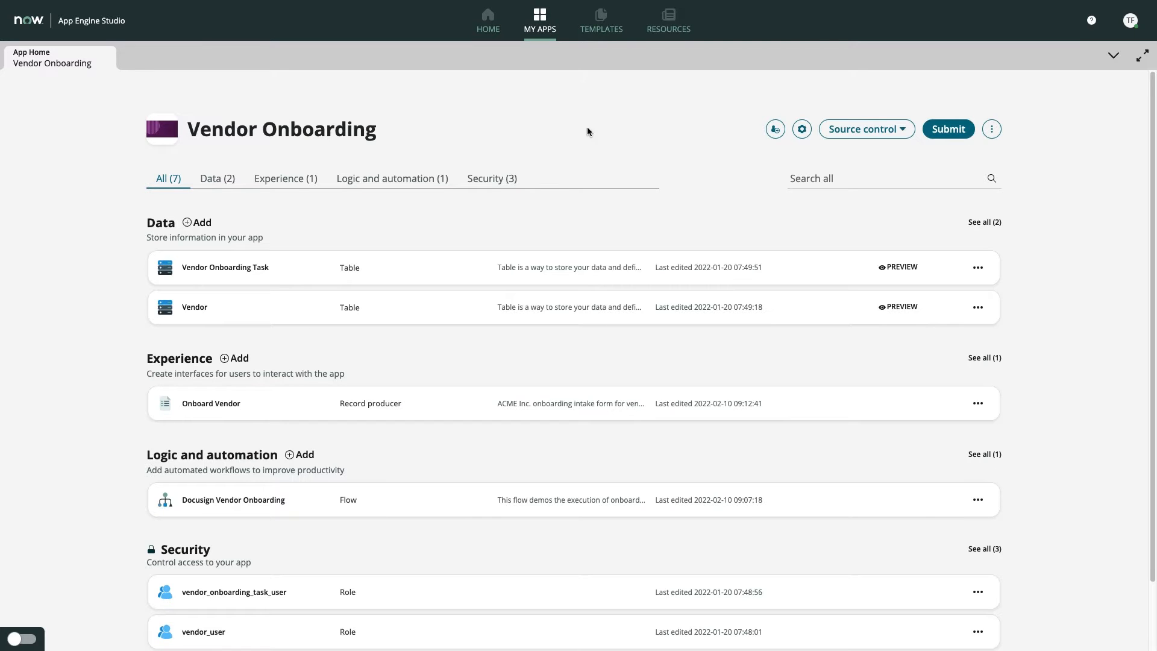
{"action": "mouse_move", "coordinate": [479, 317]}
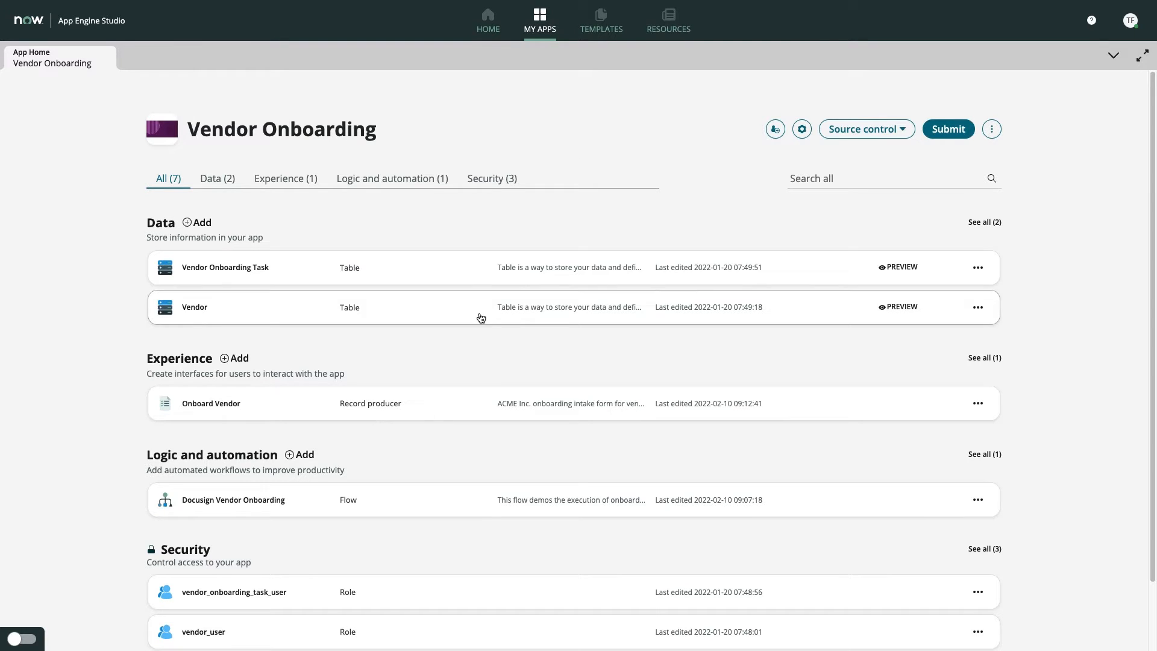
Dismiss the experience chooser and review the Docusign Vendor Onboarding flow's actions.
{"action": "left_click", "coordinate": [237, 358]}
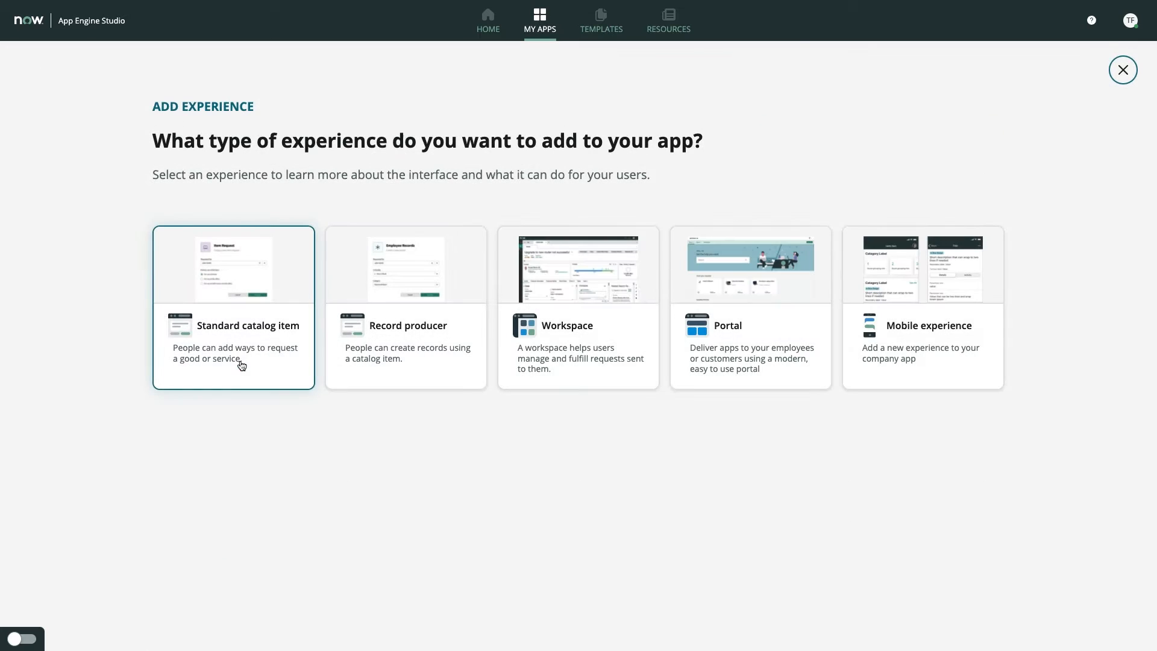
{"action": "left_click", "coordinate": [1122, 70]}
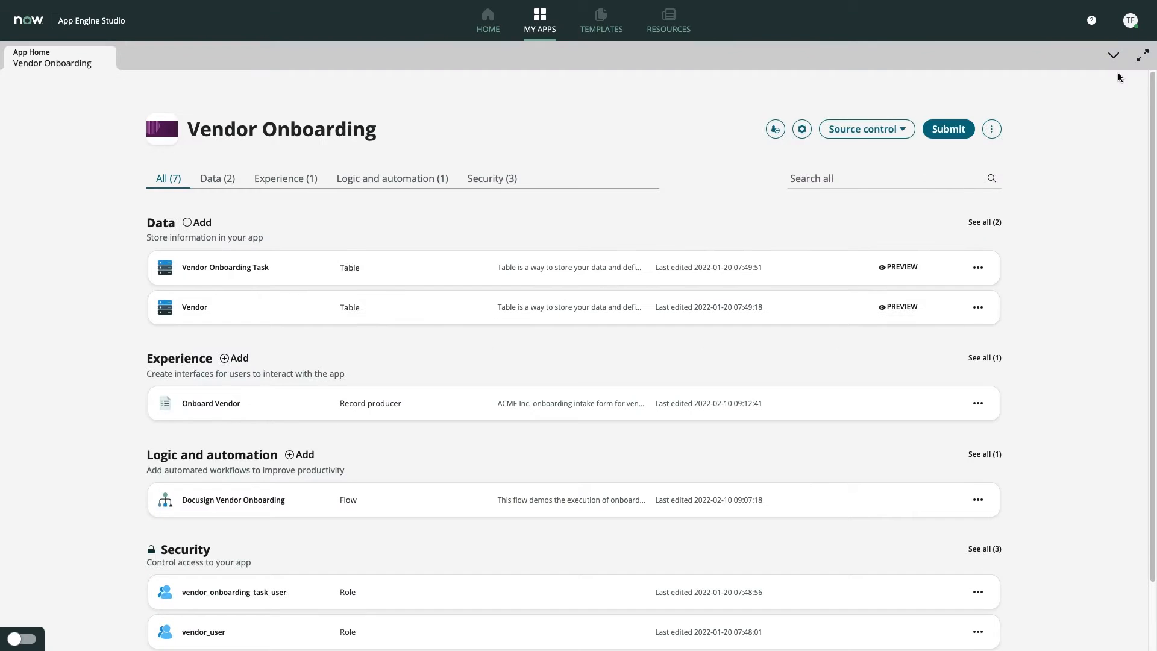
{"action": "mouse_move", "coordinate": [313, 452]}
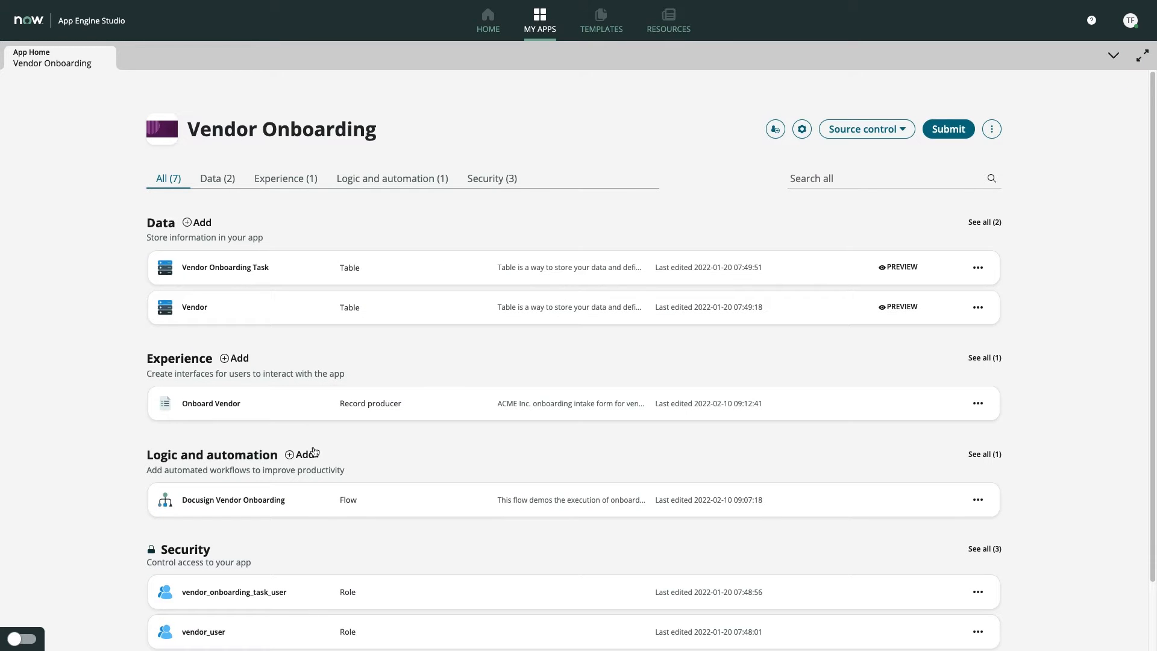
{"action": "left_click", "coordinate": [307, 454]}
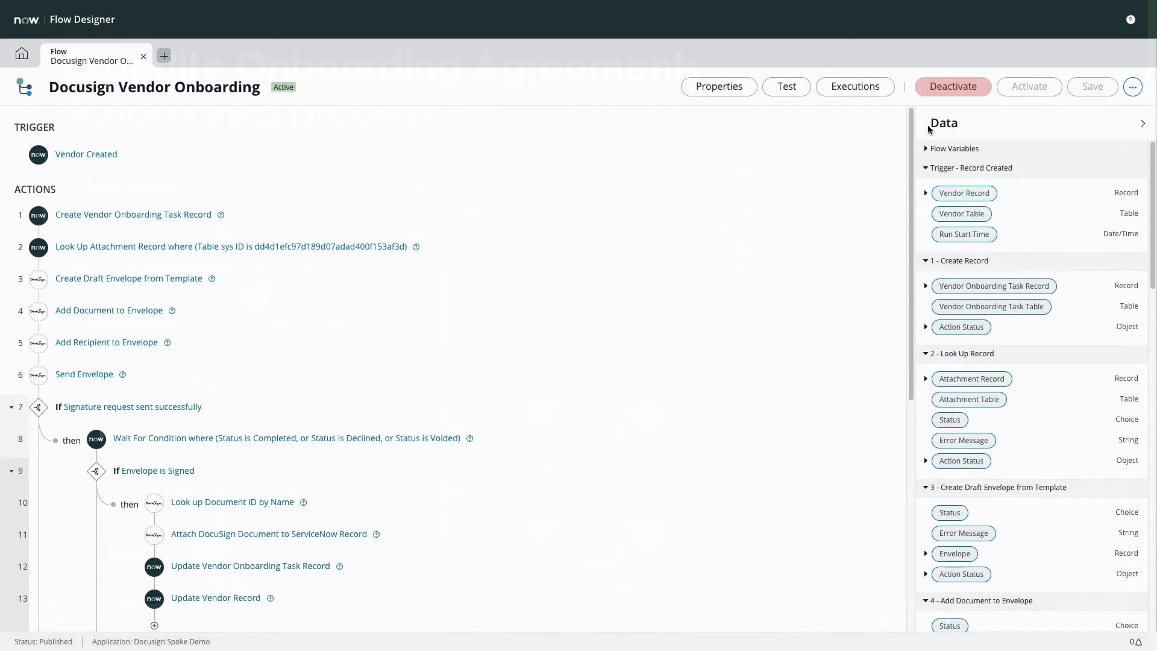
{"action": "scroll", "scroll_direction": "up", "scroll_amount": 3}
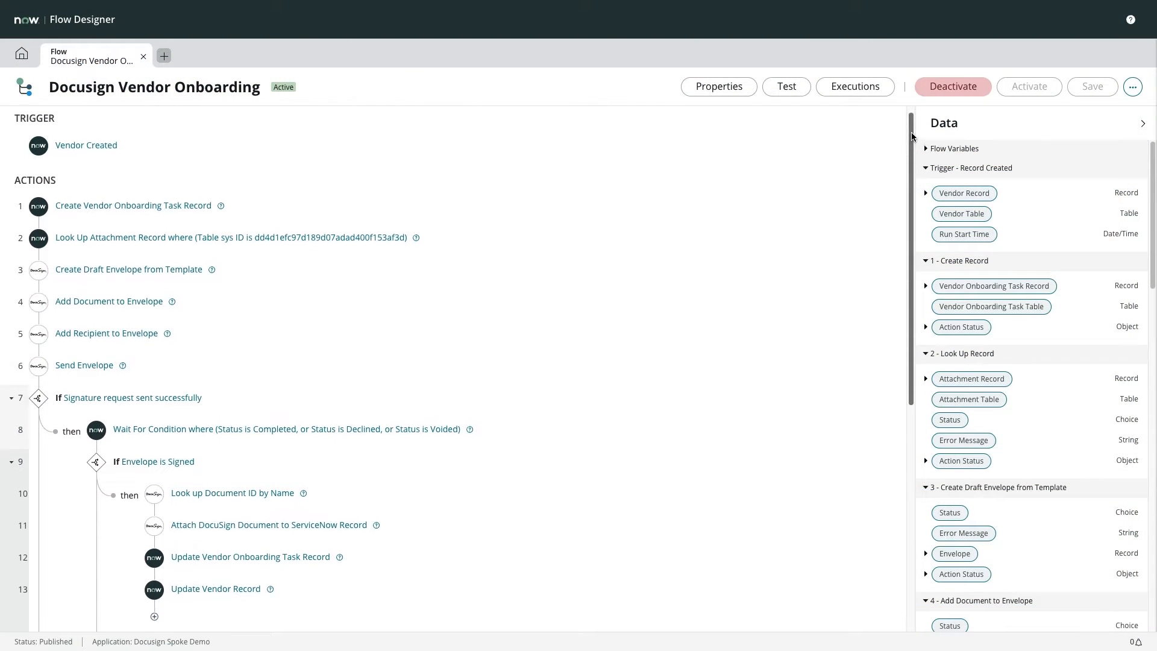
{"action": "scroll", "scroll_direction": "down", "scroll_amount": 3}
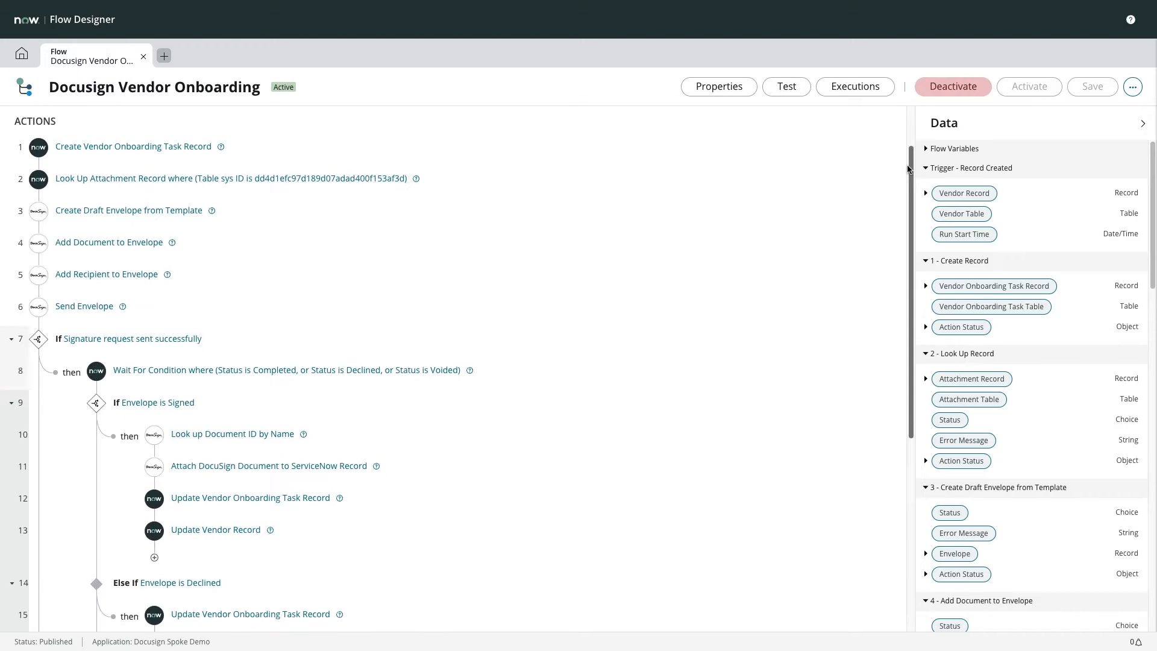
{"action": "scroll", "scroll_direction": "down", "scroll_amount": 3}
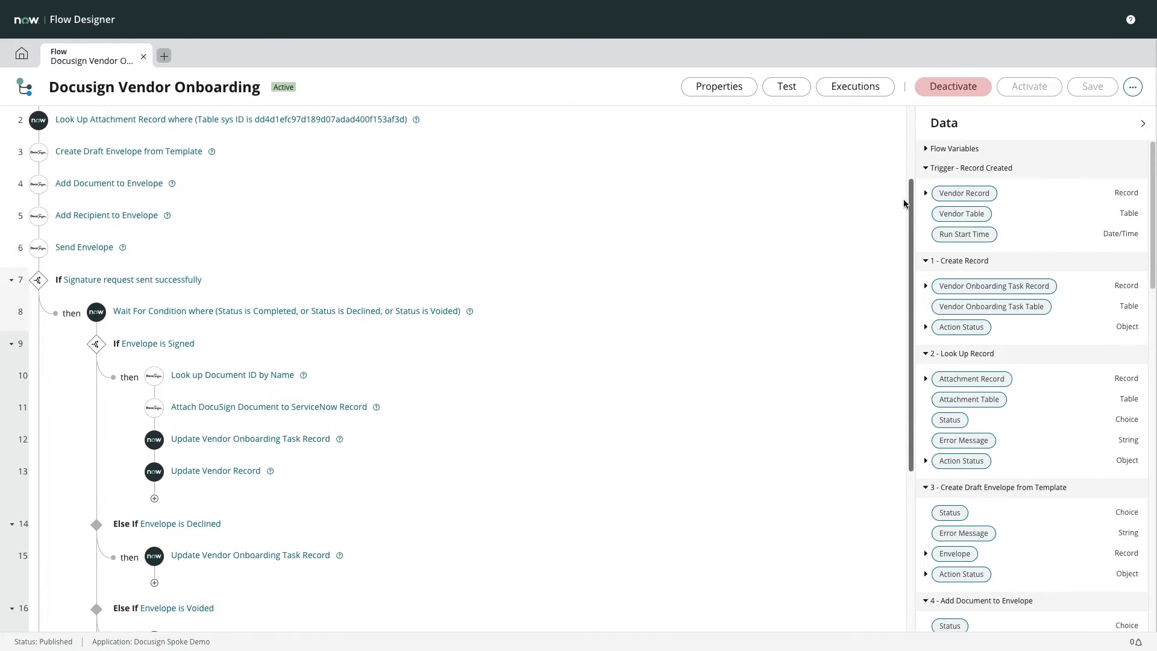
{"action": "scroll", "scroll_direction": "down", "scroll_amount": 3}
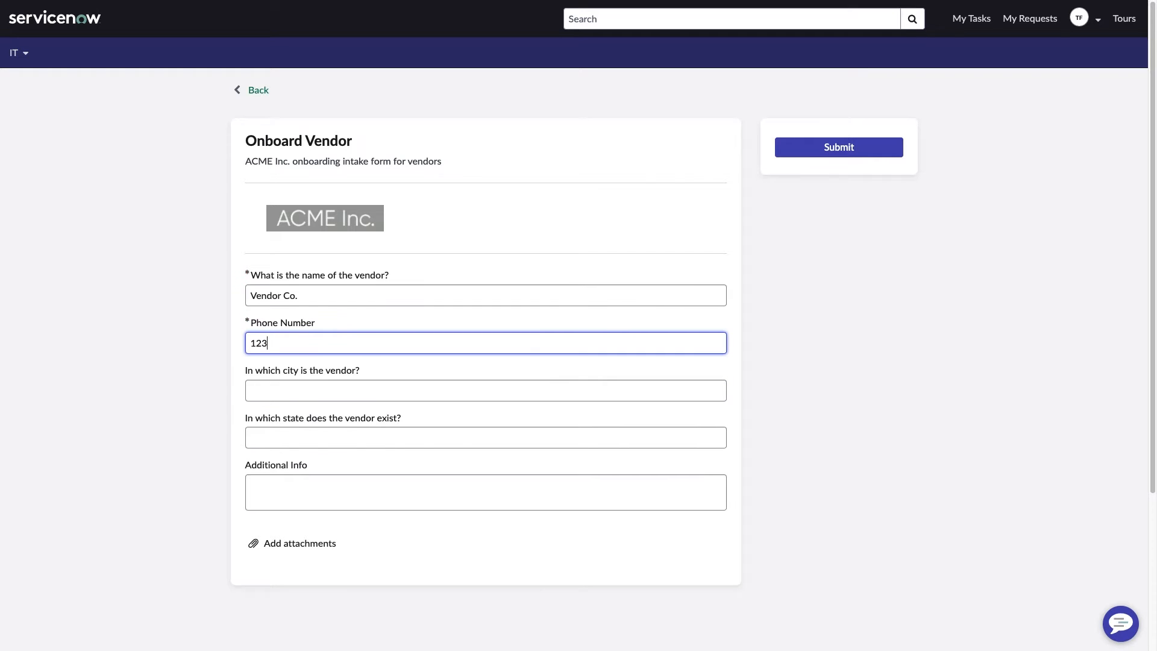
Submit the Onboard Vendor request with Santa Clara entered, then review the DocuSign email's documents.
{"action": "type", "text": "Santa Cla"}
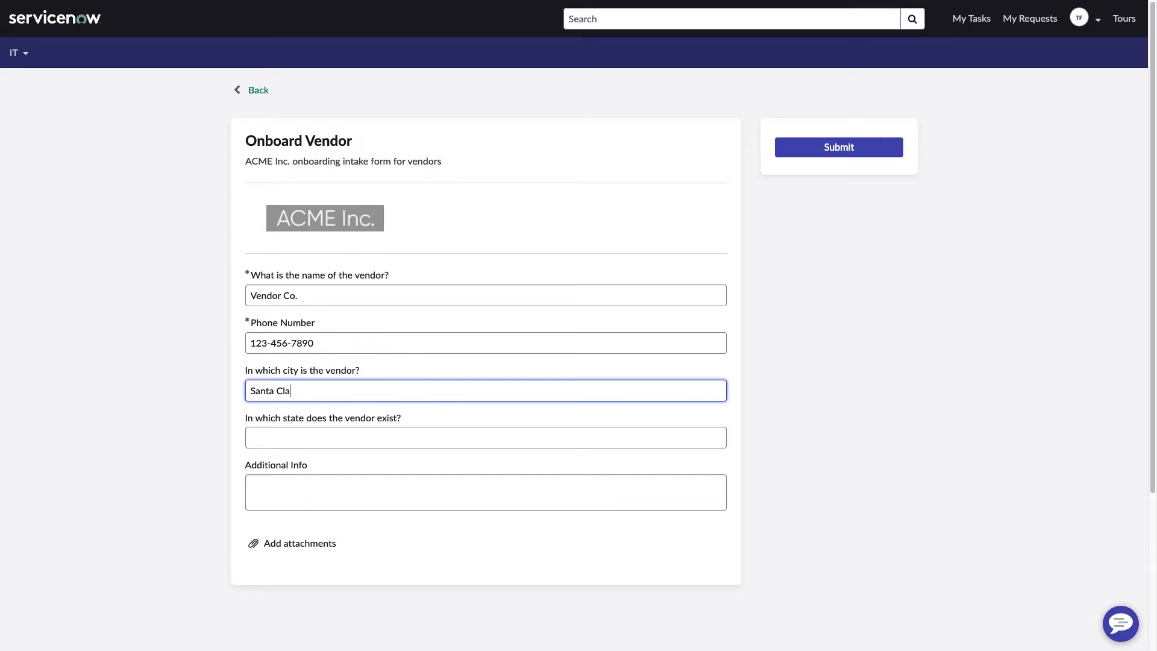
{"action": "left_click", "coordinate": [838, 147]}
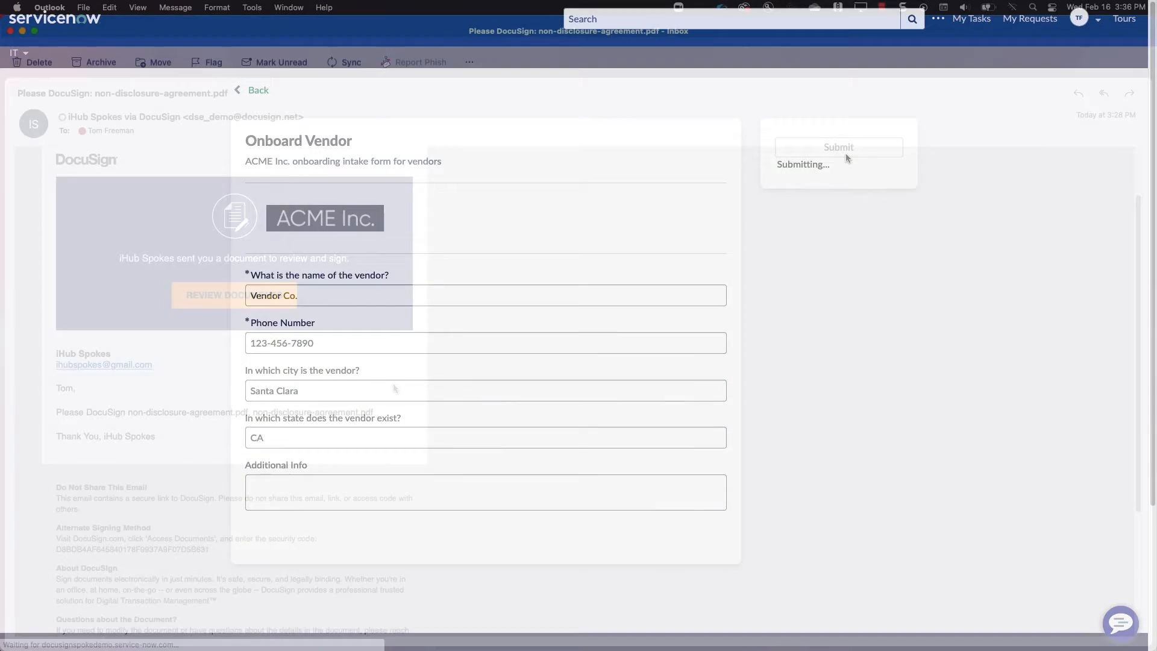
{"action": "left_click", "coordinate": [838, 147]}
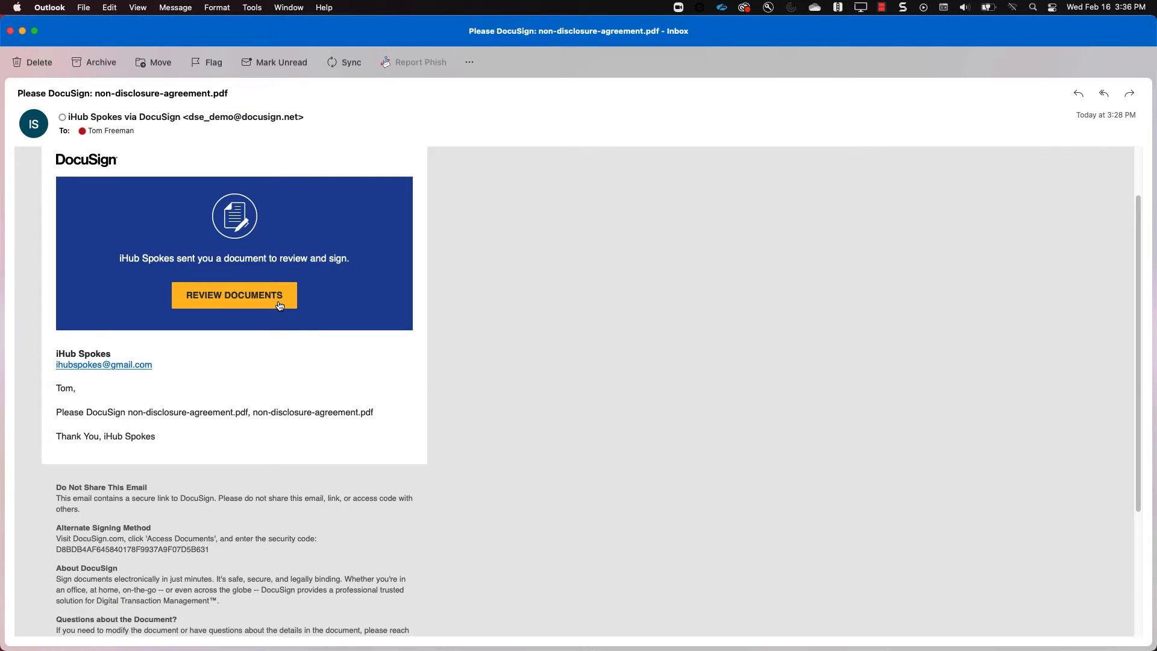
{"action": "left_click", "coordinate": [234, 295]}
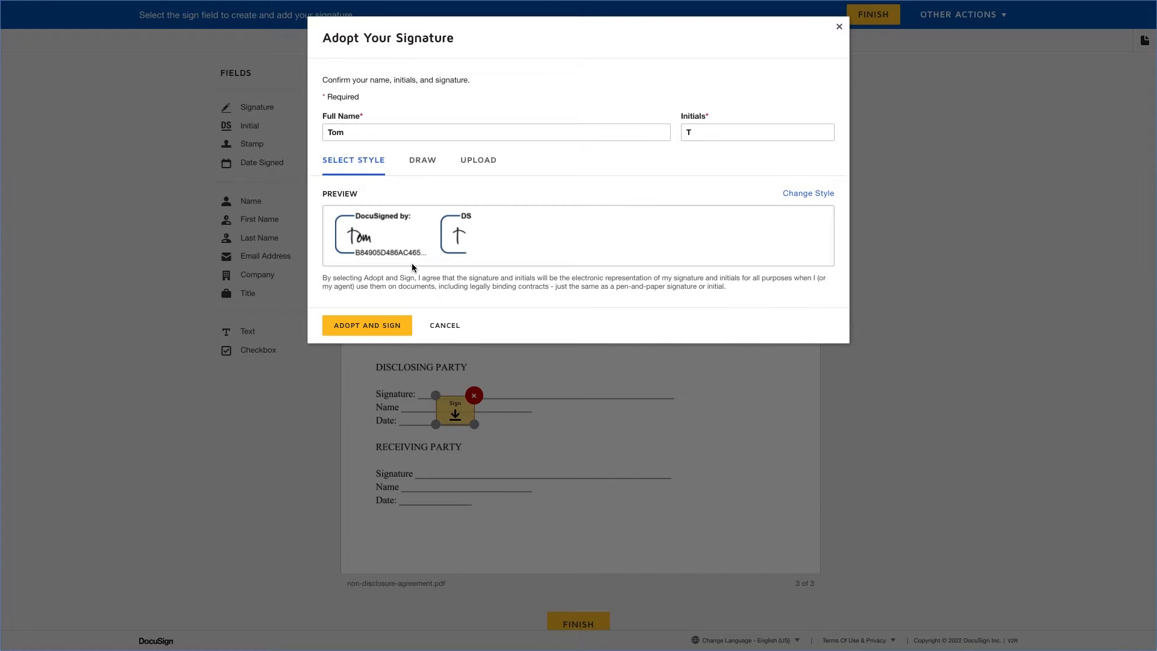
Adopt the signature and sign the NDA's Disclosing Party line.
{"action": "left_click", "coordinate": [366, 326]}
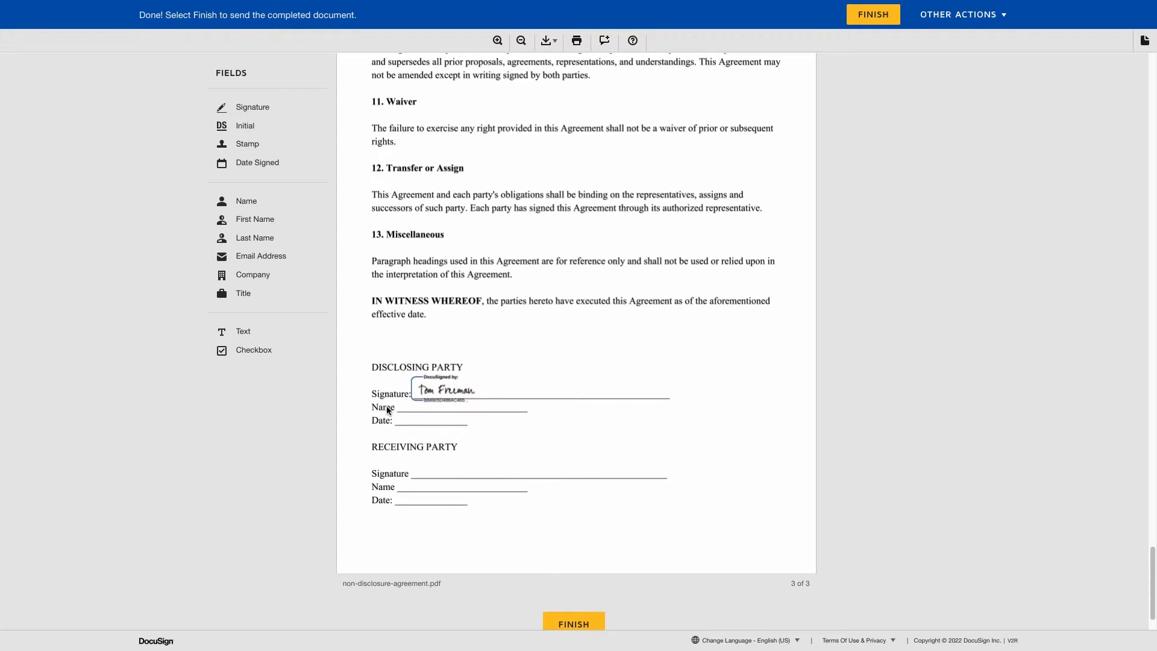
{"action": "left_click", "coordinate": [574, 623]}
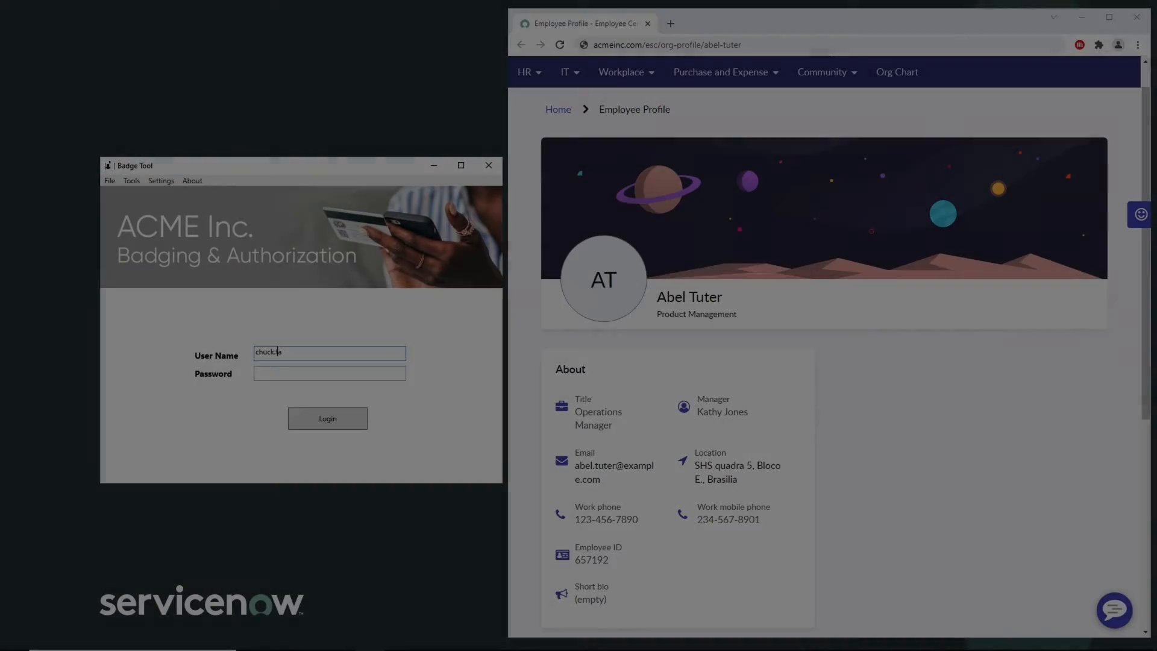
Log in to the ACME Badge Tool and start generating a new employee badge.
{"action": "left_click", "coordinate": [329, 374]}
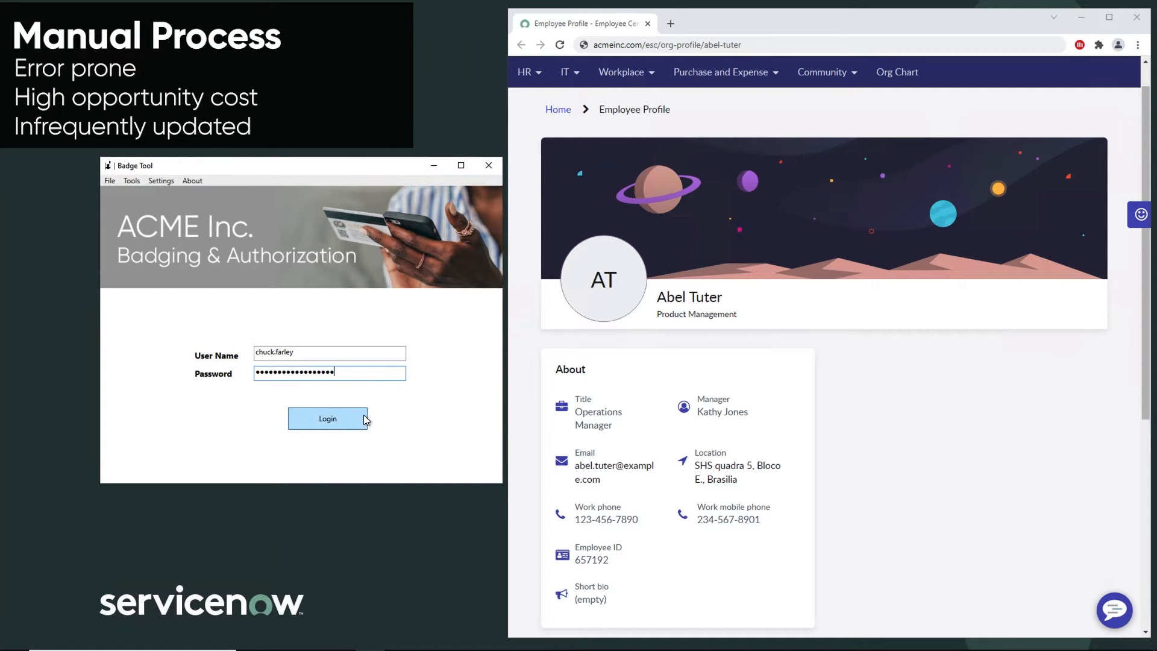
{"action": "left_click", "coordinate": [327, 418]}
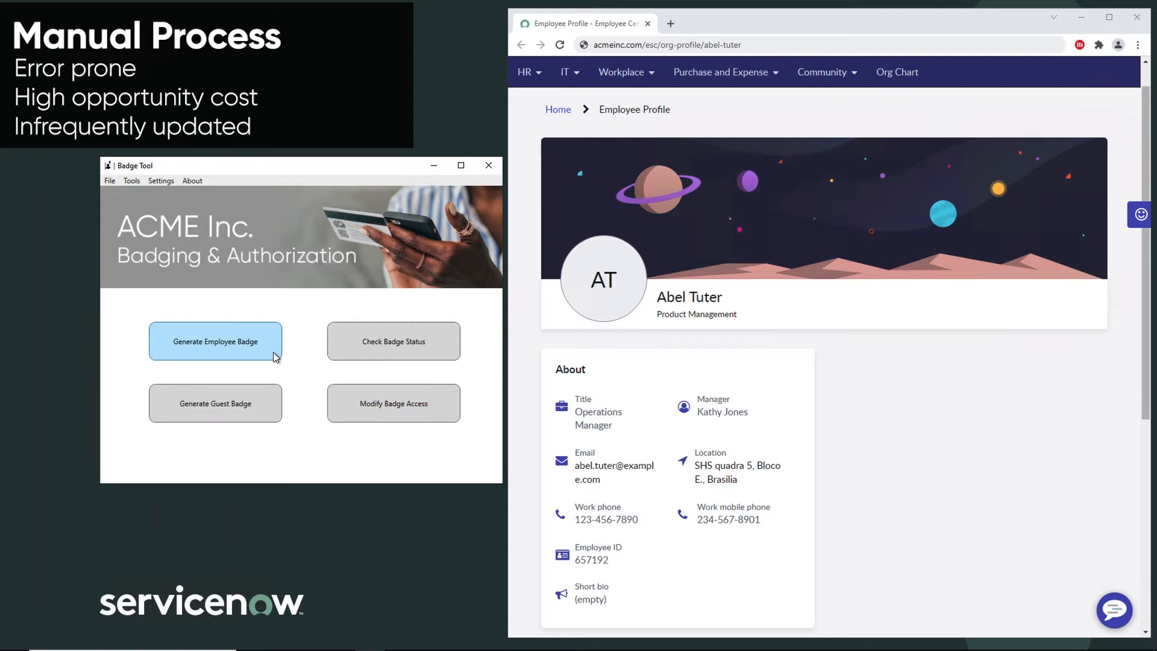
{"action": "left_click", "coordinate": [214, 342]}
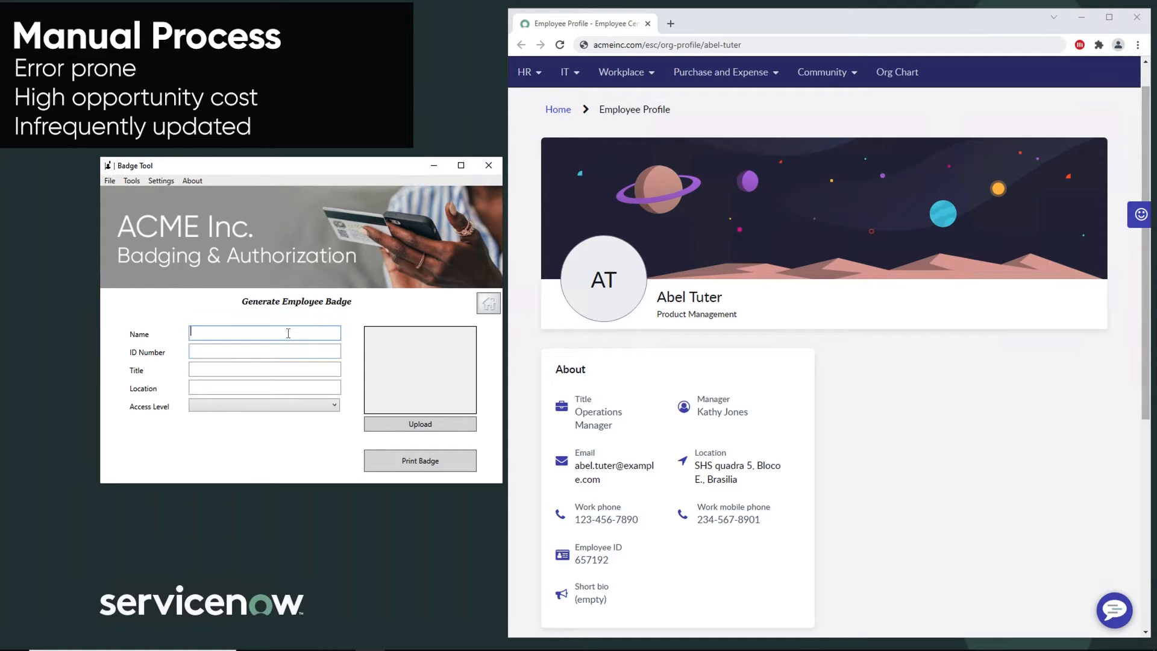
Enter the name Abel Tuter and paste employee ID 657192 from the profile.
{"action": "type", "text": "Abel Tuter"}
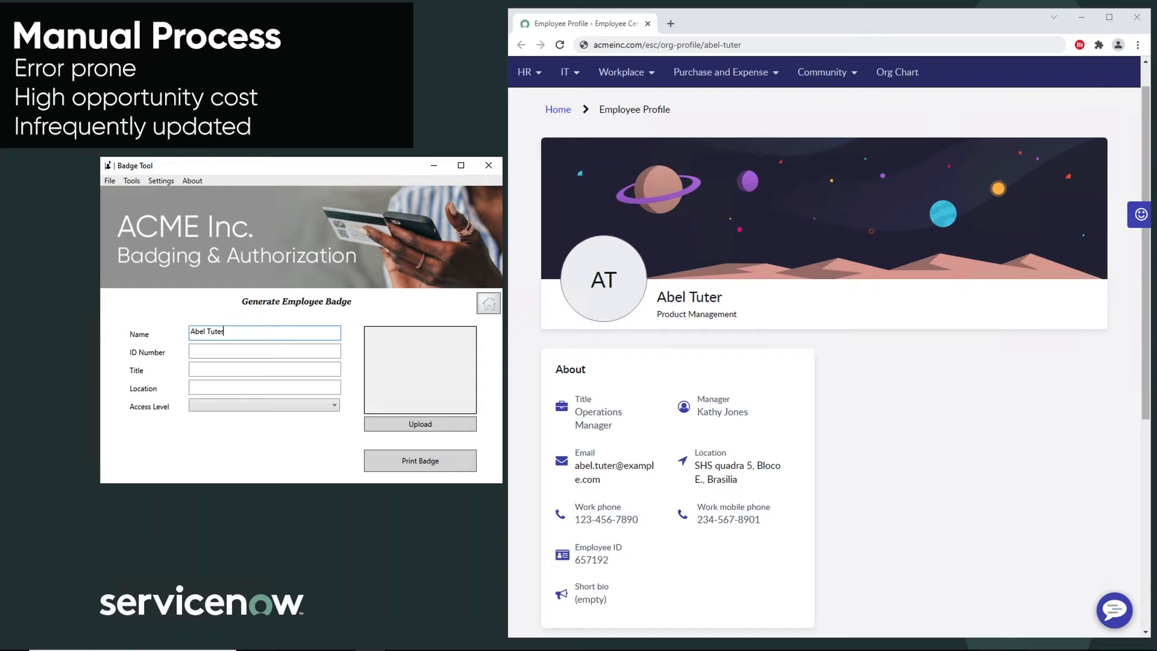
{"action": "left_click", "coordinate": [263, 351]}
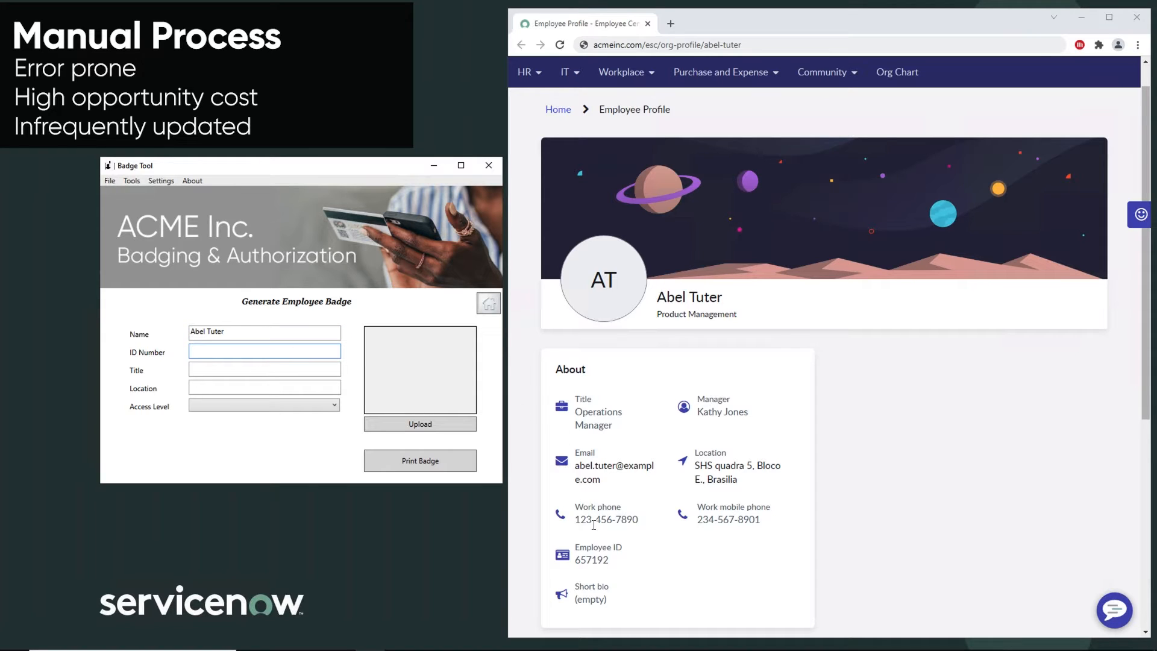
{"action": "right_click", "coordinate": [591, 559]}
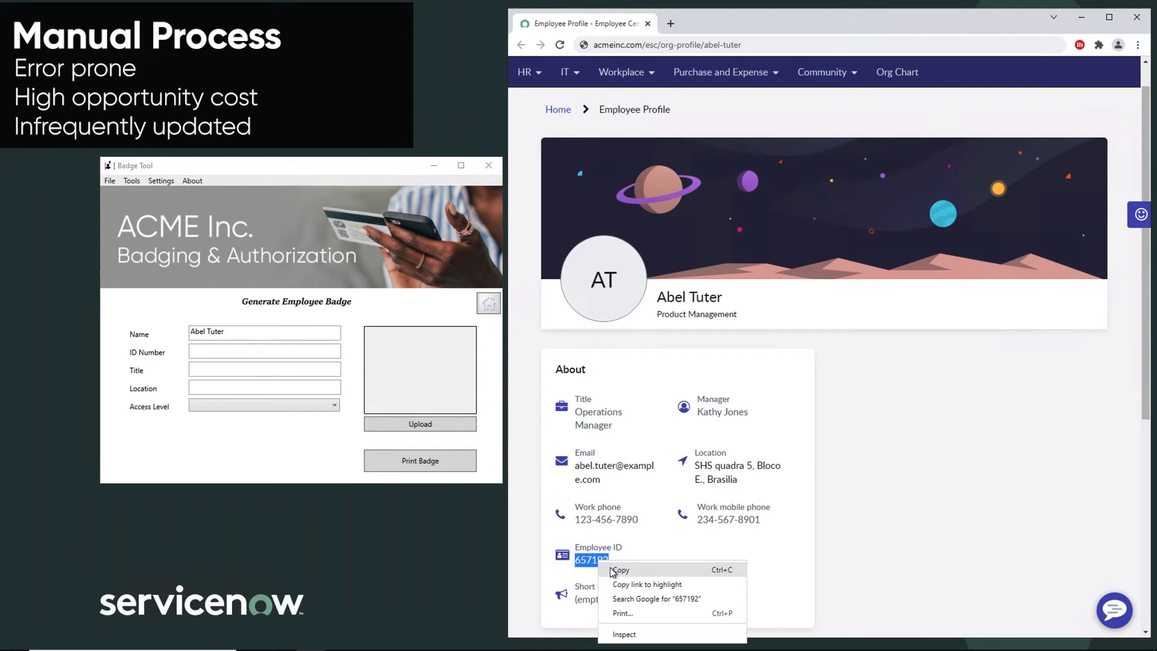
{"action": "right_click", "coordinate": [264, 351]}
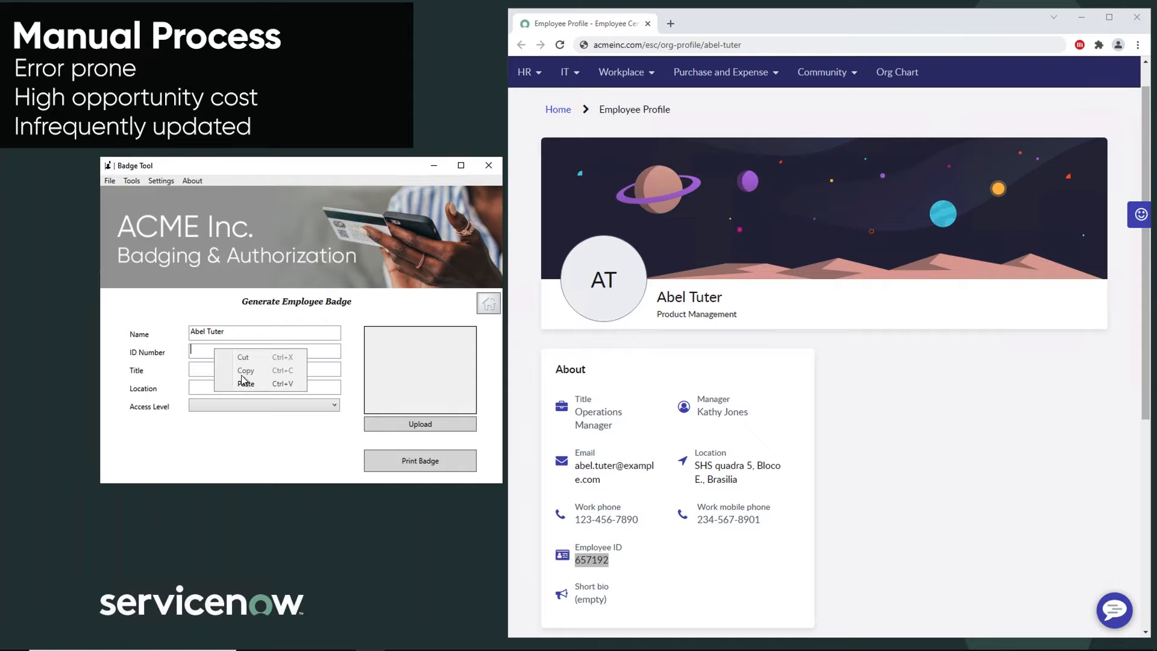
{"action": "left_click", "coordinate": [245, 384]}
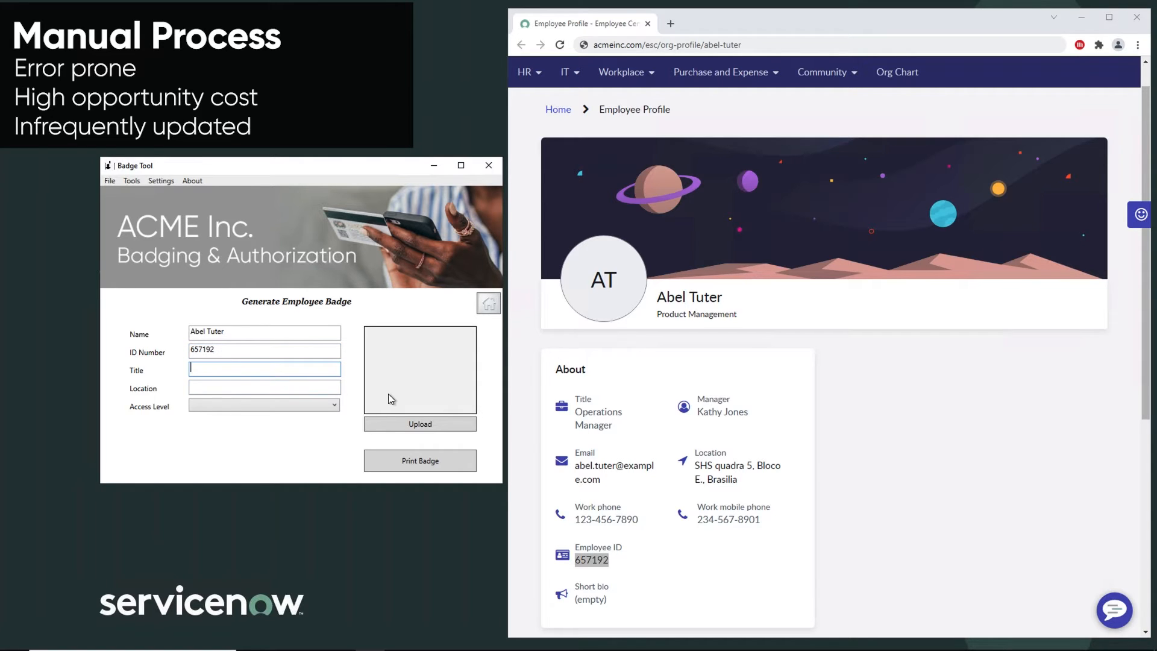
Fill title Operations Manager and the Brasilia location, then start uploading a badge photo.
{"action": "double_click", "coordinate": [598, 413]}
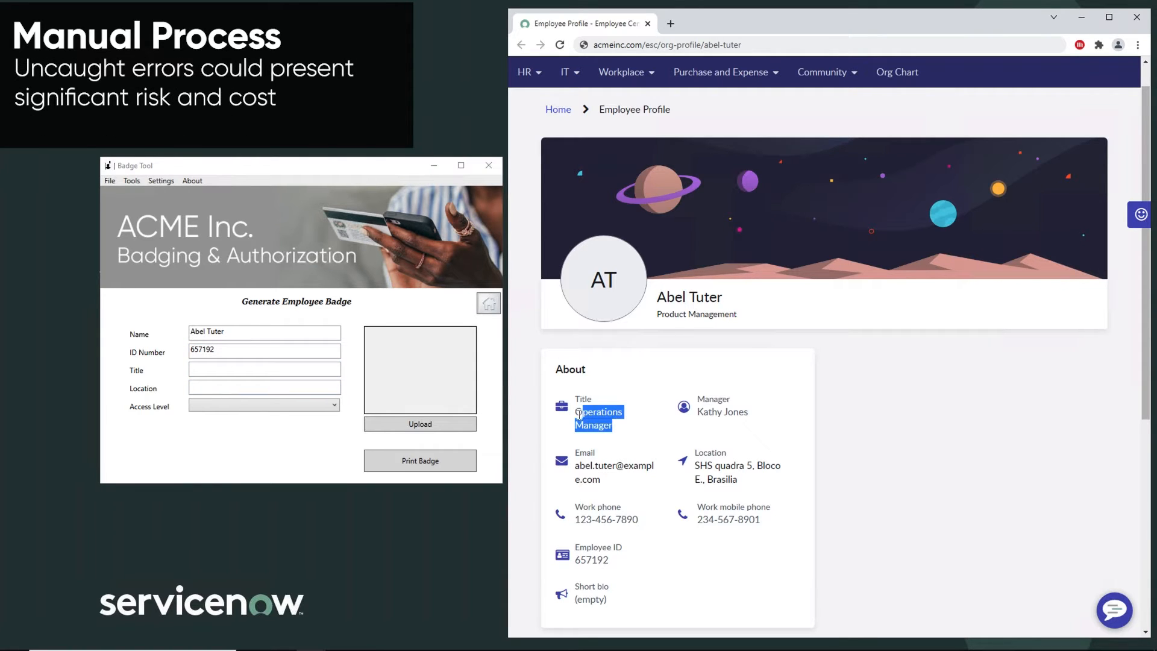
{"action": "left_click", "coordinate": [264, 369]}
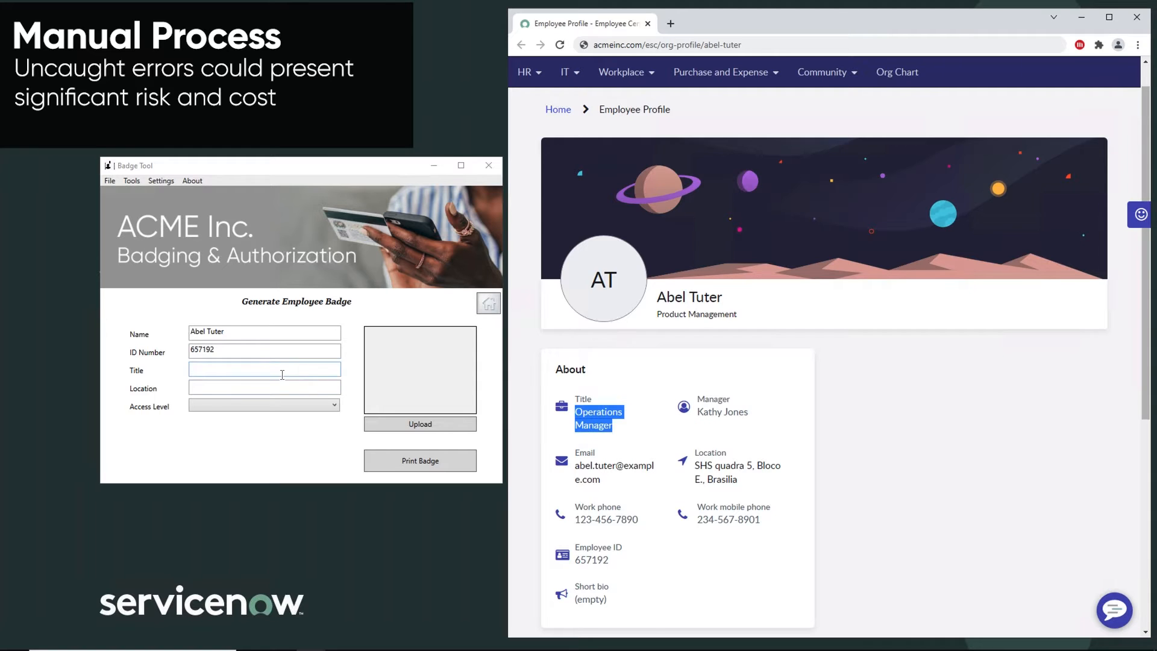
{"action": "type", "text": "Operations Manager"}
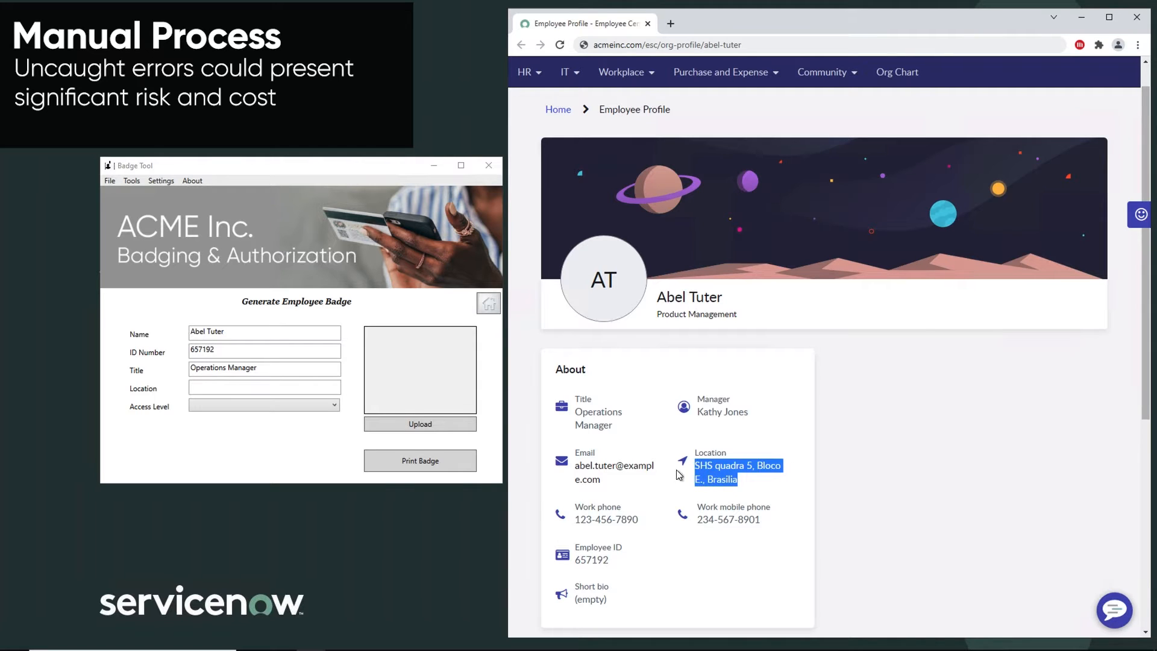
{"action": "right_click", "coordinate": [264, 387]}
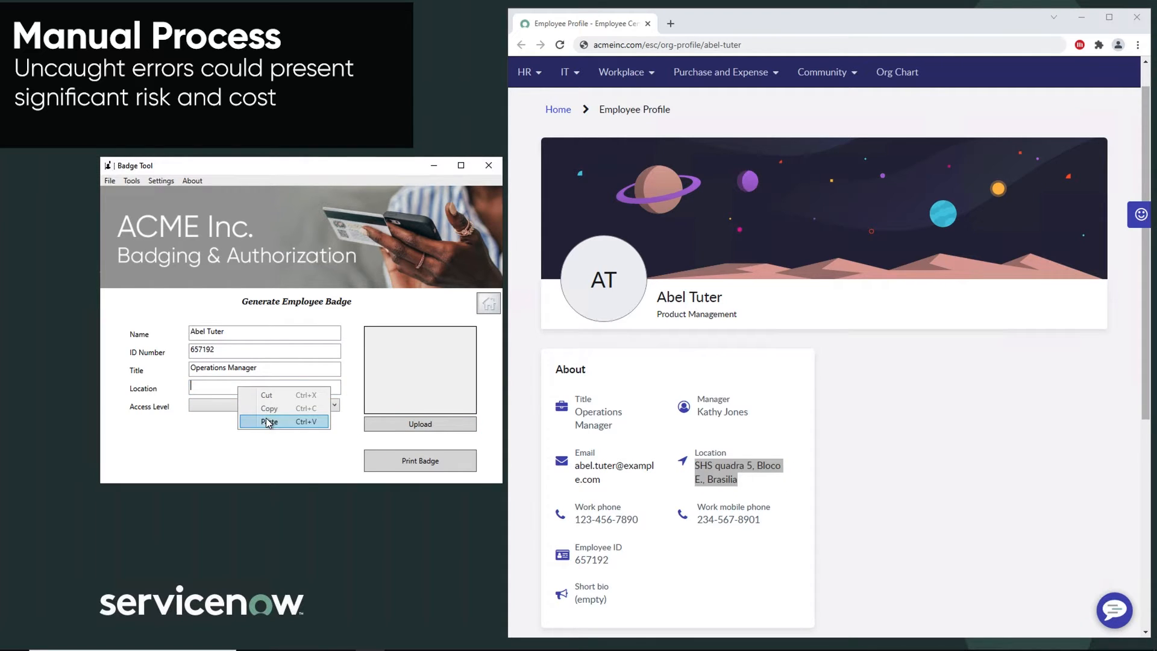
{"action": "left_click", "coordinate": [268, 422]}
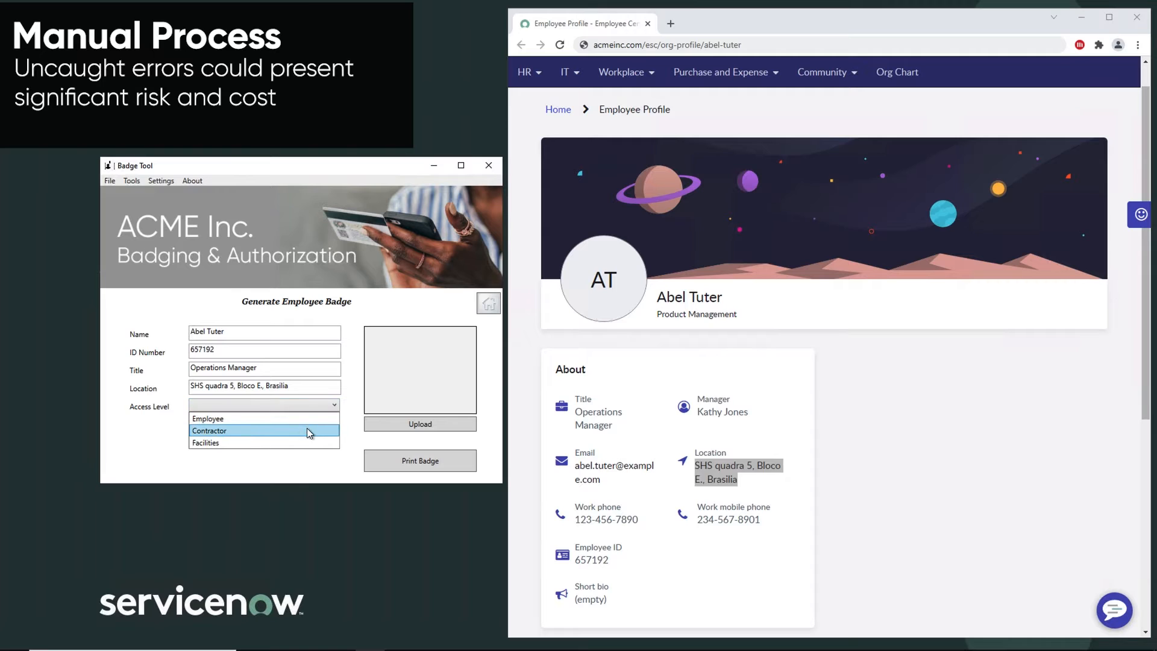
{"action": "left_click", "coordinate": [207, 418]}
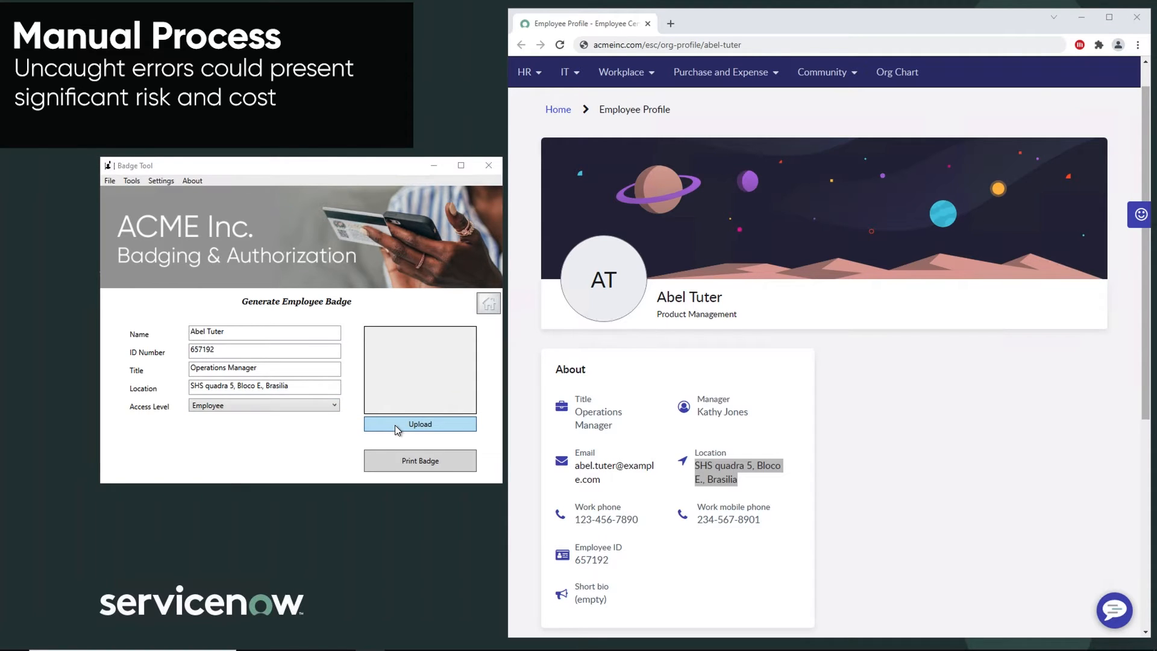
{"action": "left_click", "coordinate": [419, 423]}
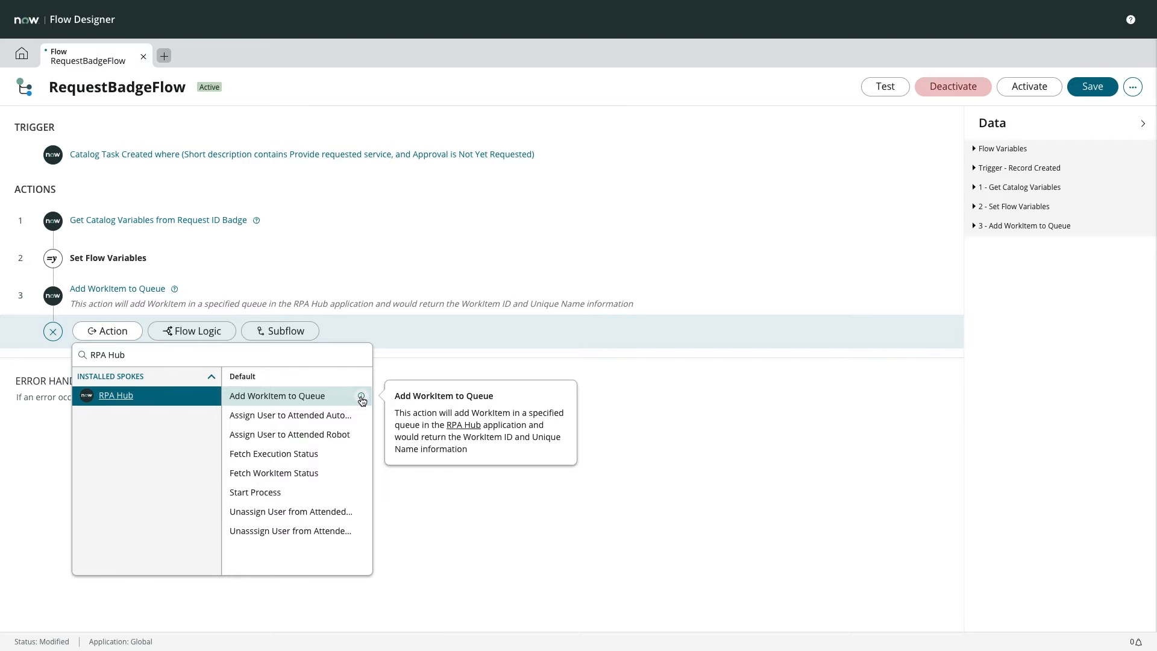
{"action": "mouse_move", "coordinate": [359, 416]}
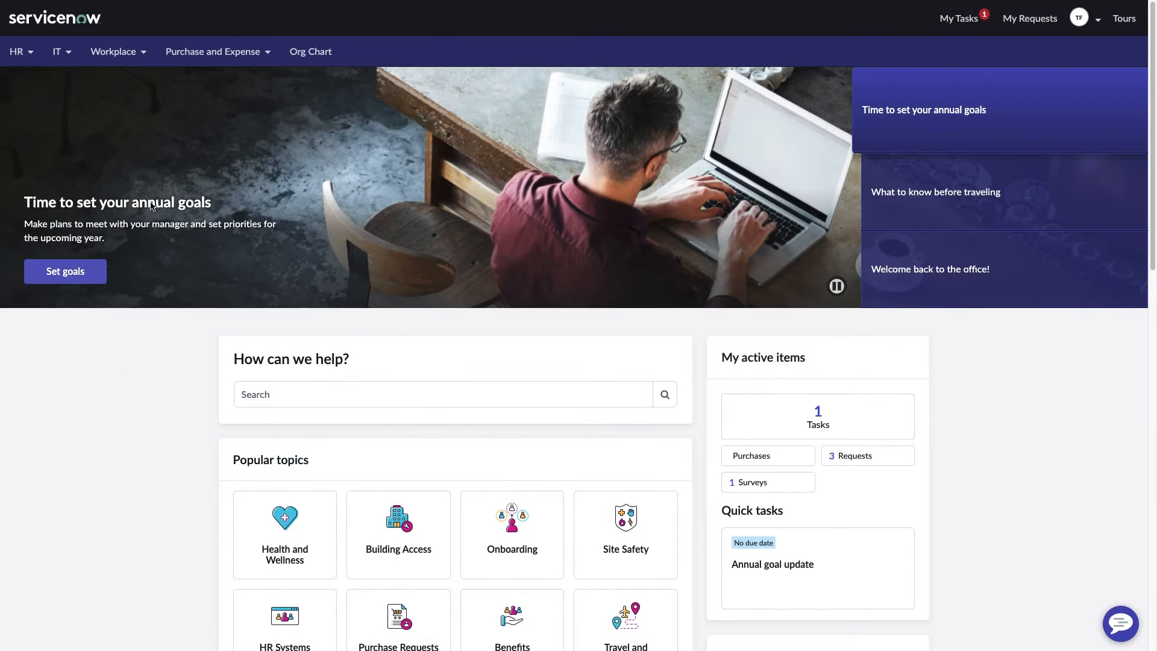
Via Workplace > Building Access, add Request ID badge to cart and start a Guest badge for Abel, Project Manager.
{"action": "left_click", "coordinate": [113, 51]}
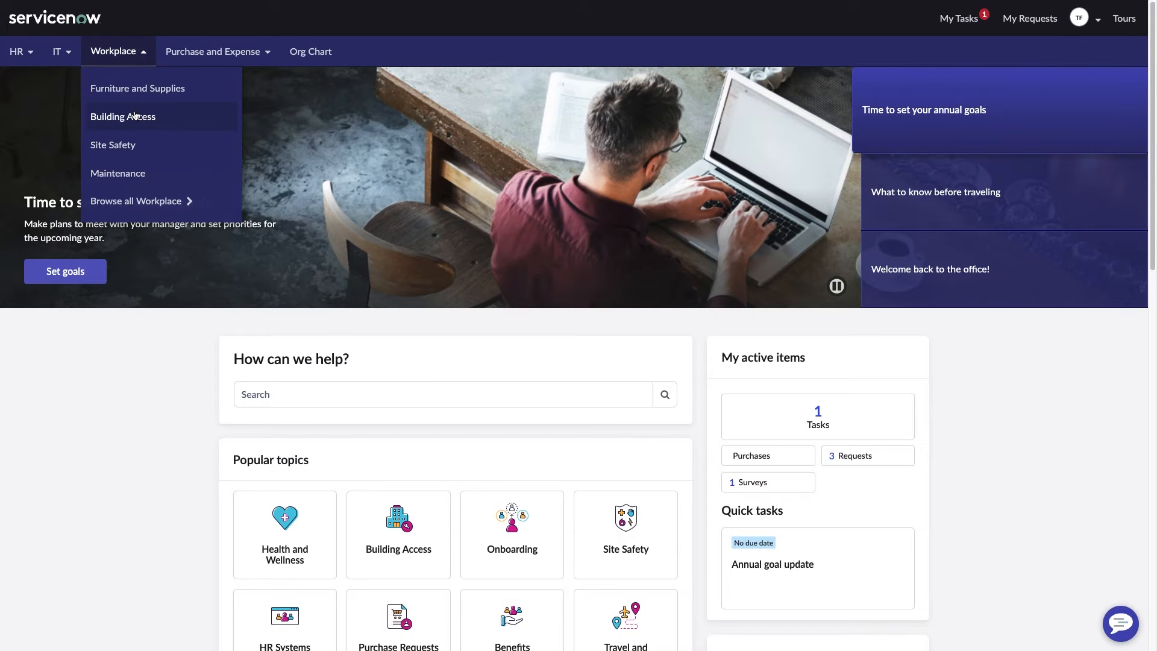
{"action": "left_click", "coordinate": [123, 117]}
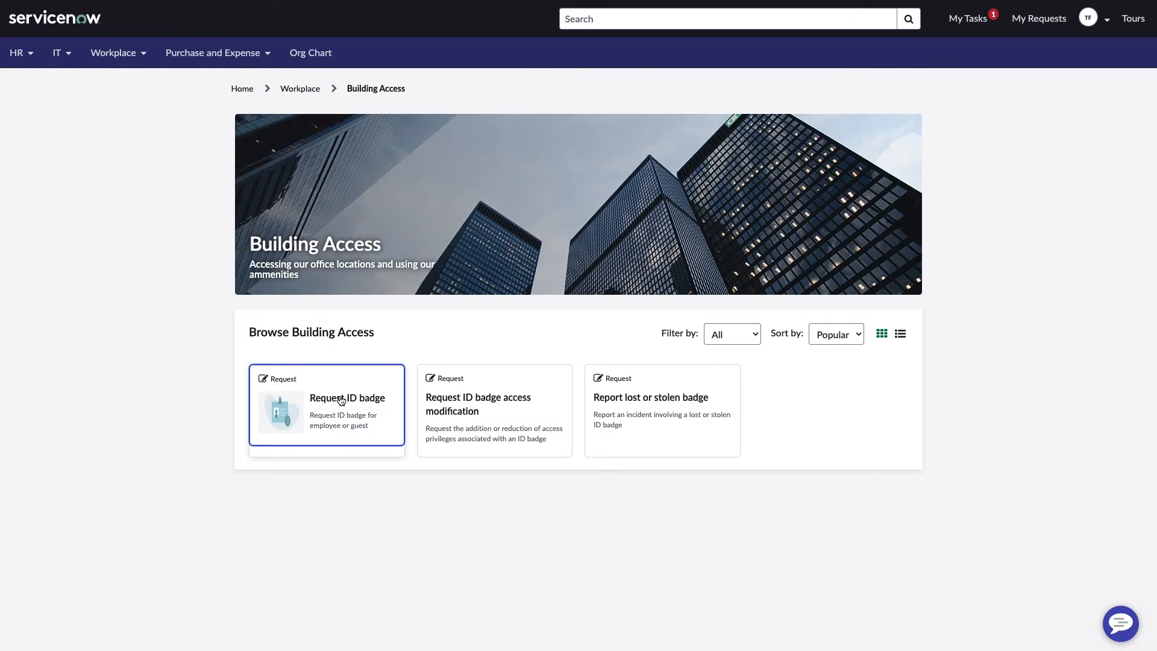
{"action": "left_click", "coordinate": [326, 408]}
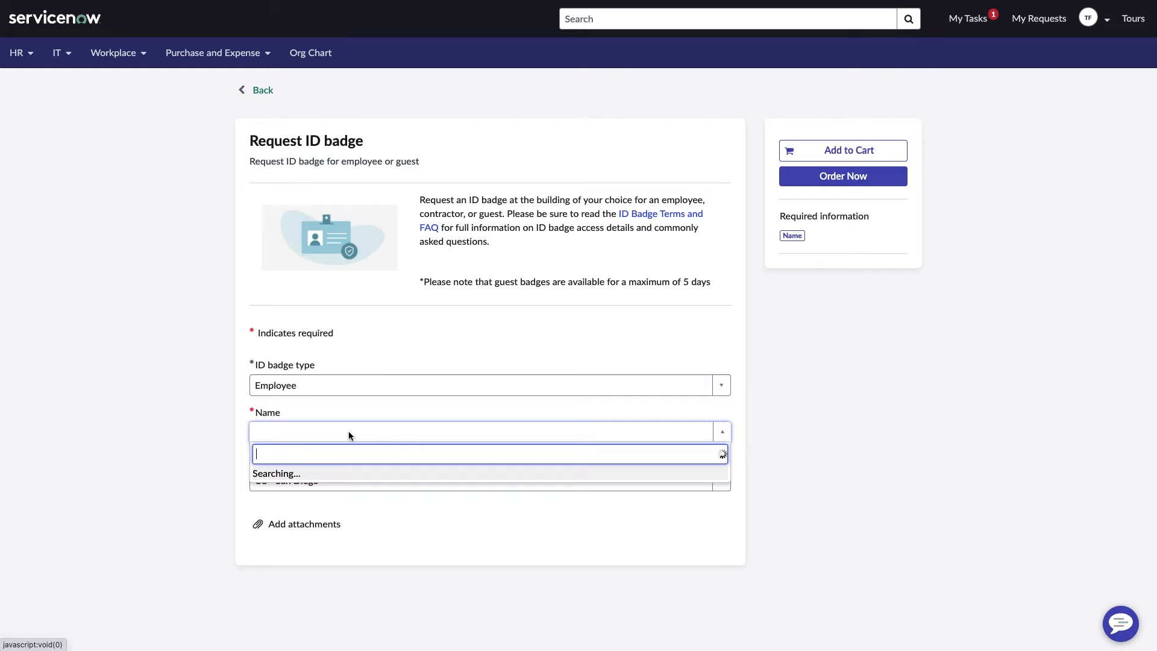
{"action": "type", "text": "Abel"}
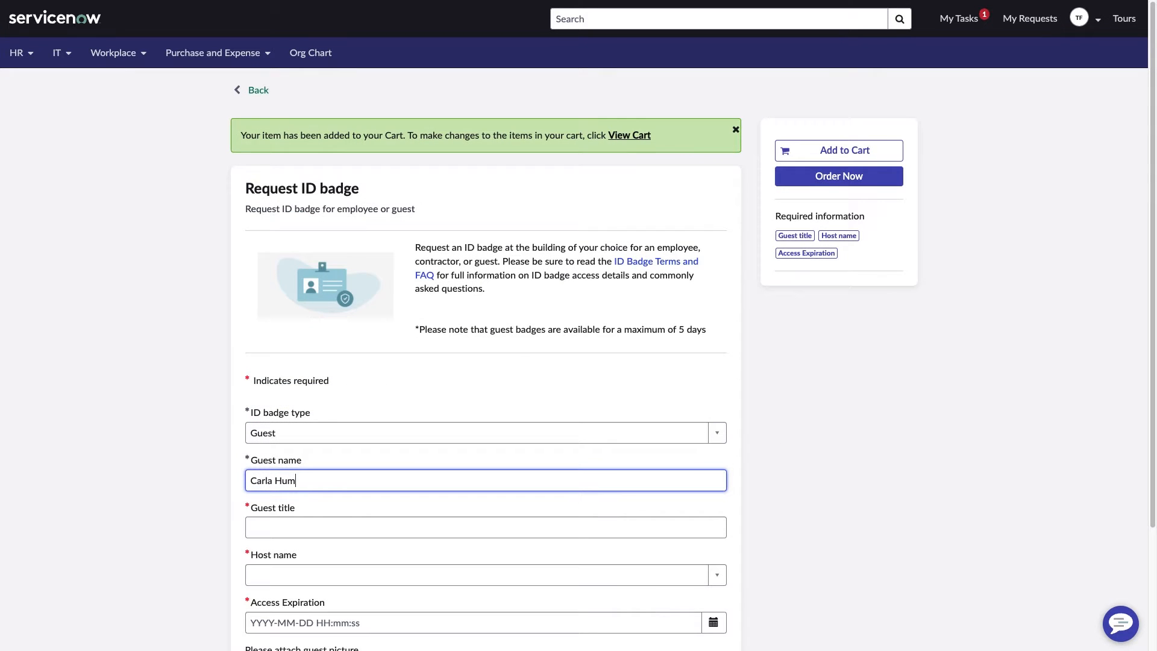
{"action": "left_click", "coordinate": [486, 526]}
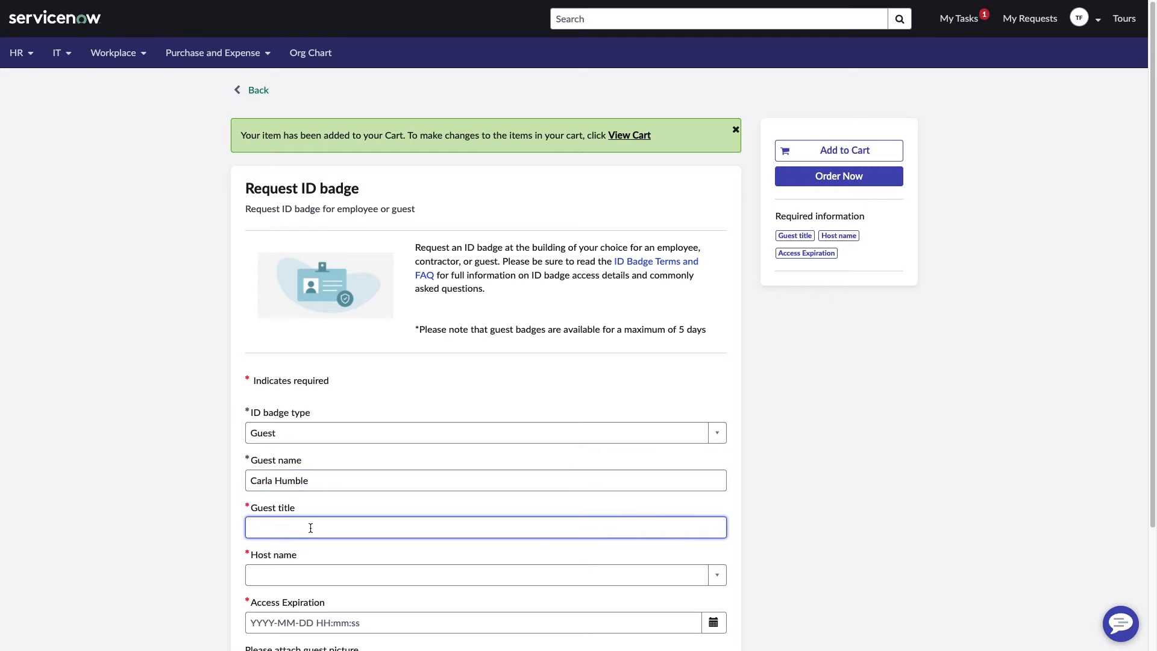
{"action": "type", "text": "Project Manager"}
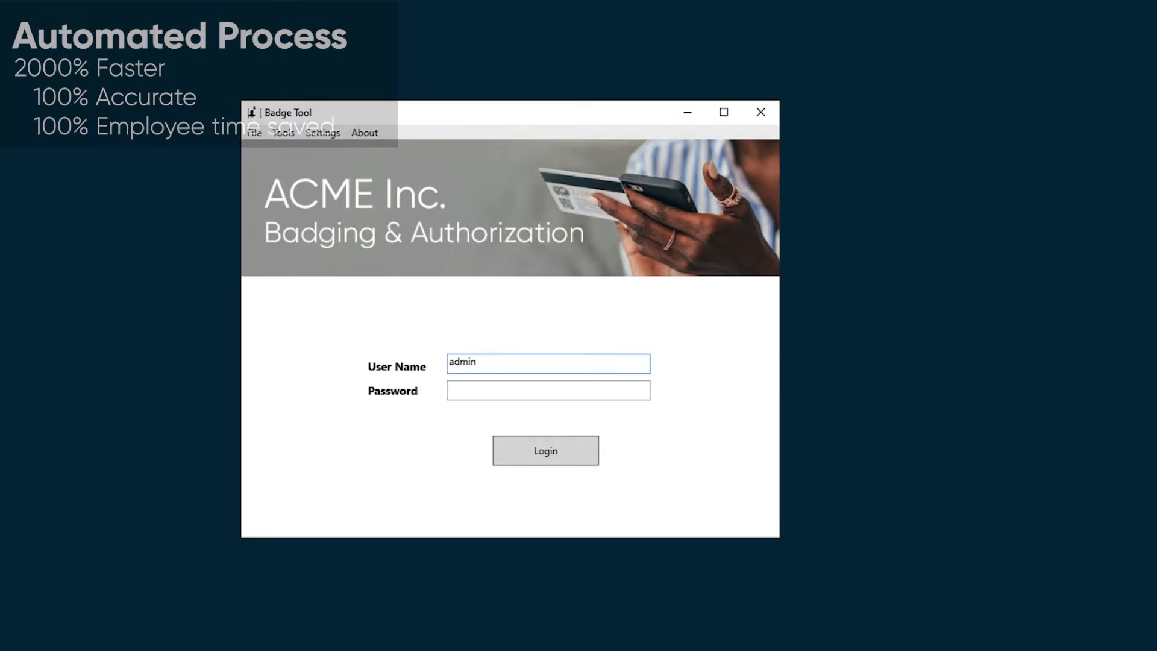
Log in as admin, complete the guest badge's host and expiry details, and choose its photo file.
{"action": "left_click", "coordinate": [545, 450]}
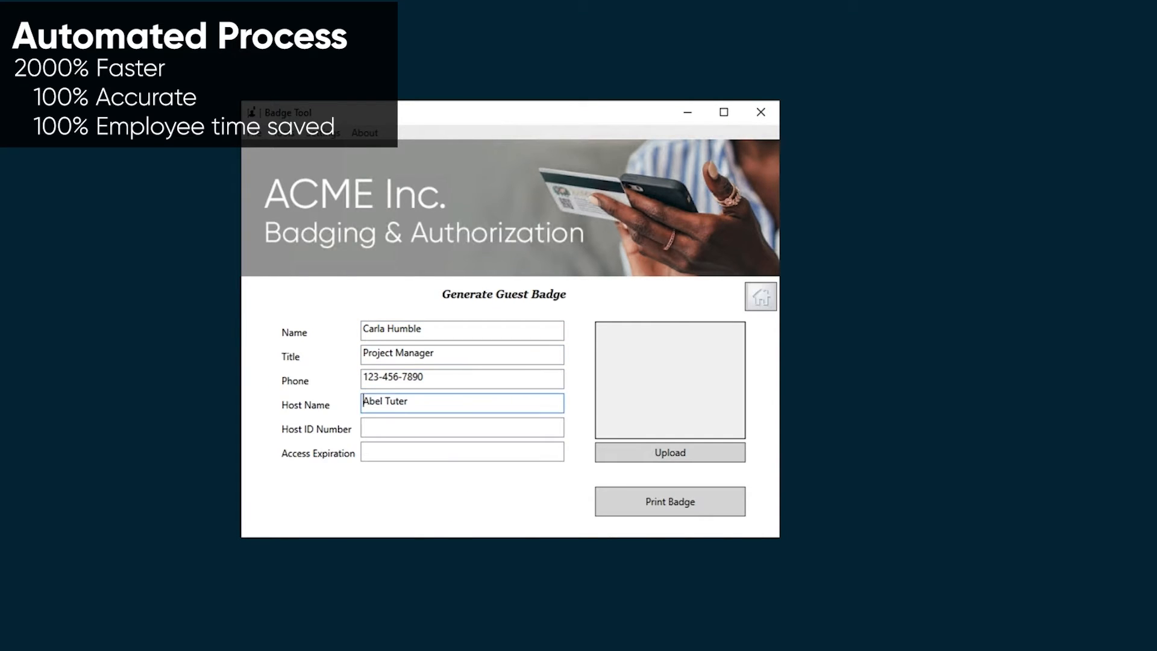
{"action": "left_click", "coordinate": [669, 502]}
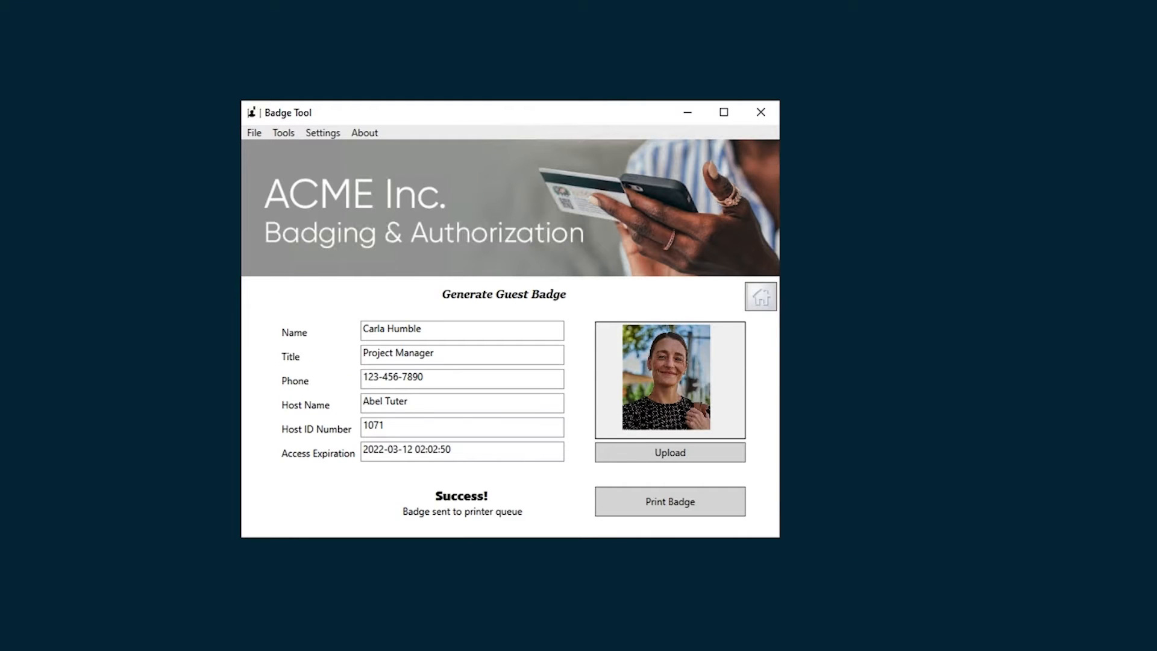
{"action": "left_click", "coordinate": [669, 452]}
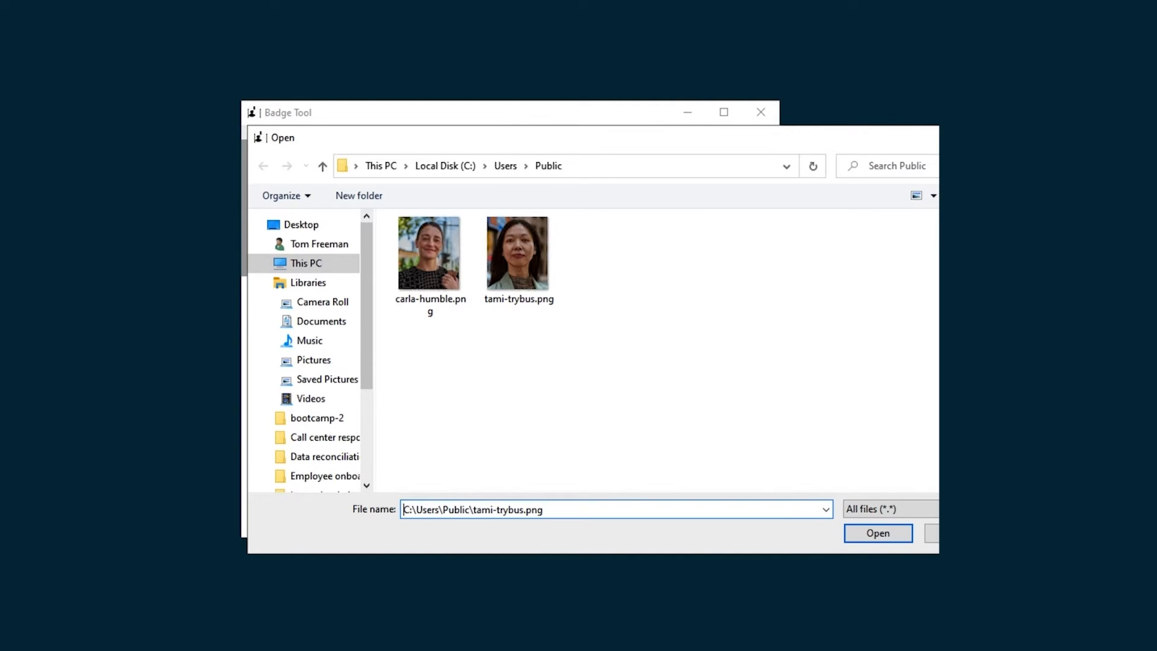
{"action": "left_click", "coordinate": [878, 533]}
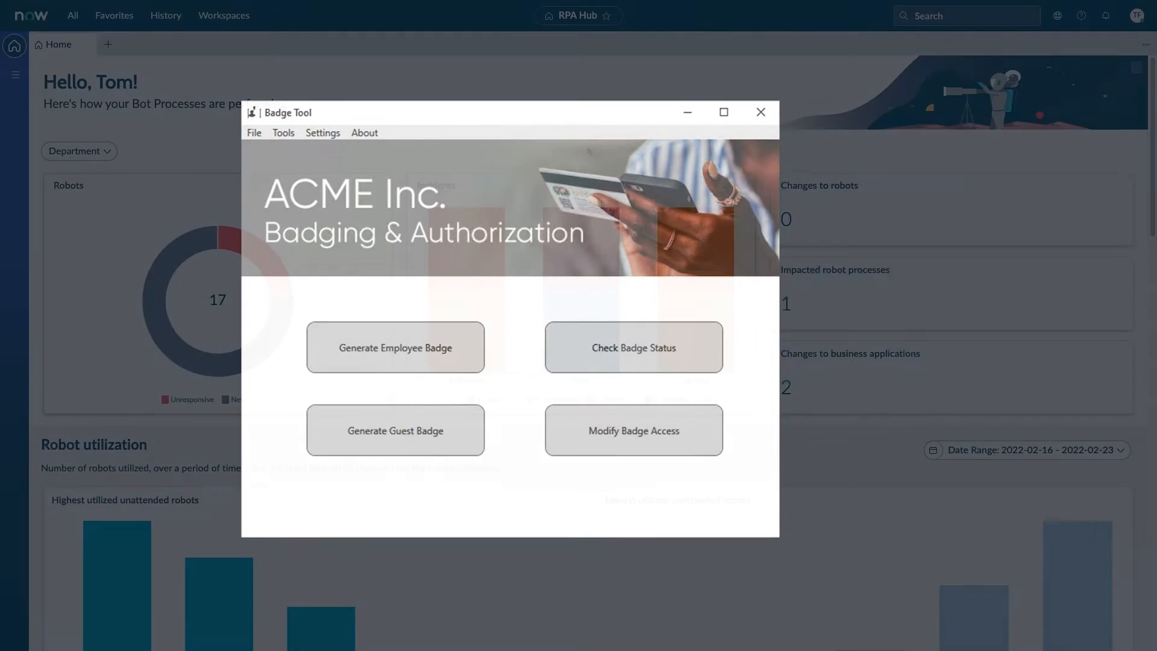
Scroll the RPA Hub Home dashboard past Robot utilization to Process jobs summary and Running process jobs.
{"action": "left_click", "coordinate": [761, 112]}
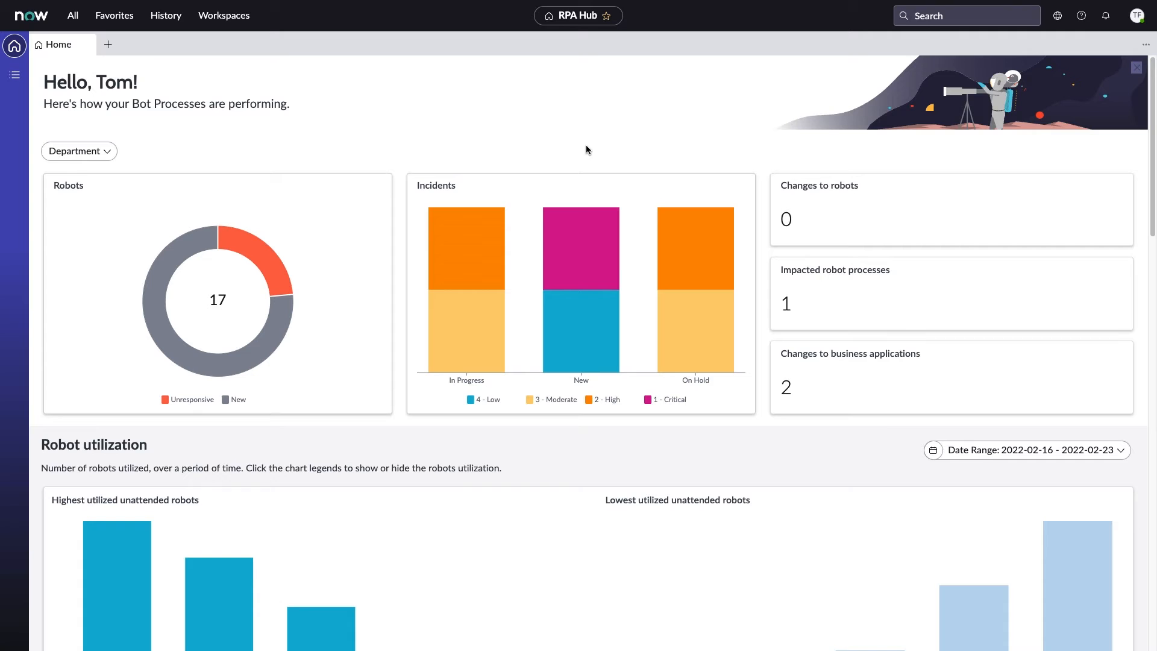
{"action": "mouse_move", "coordinate": [694, 274]}
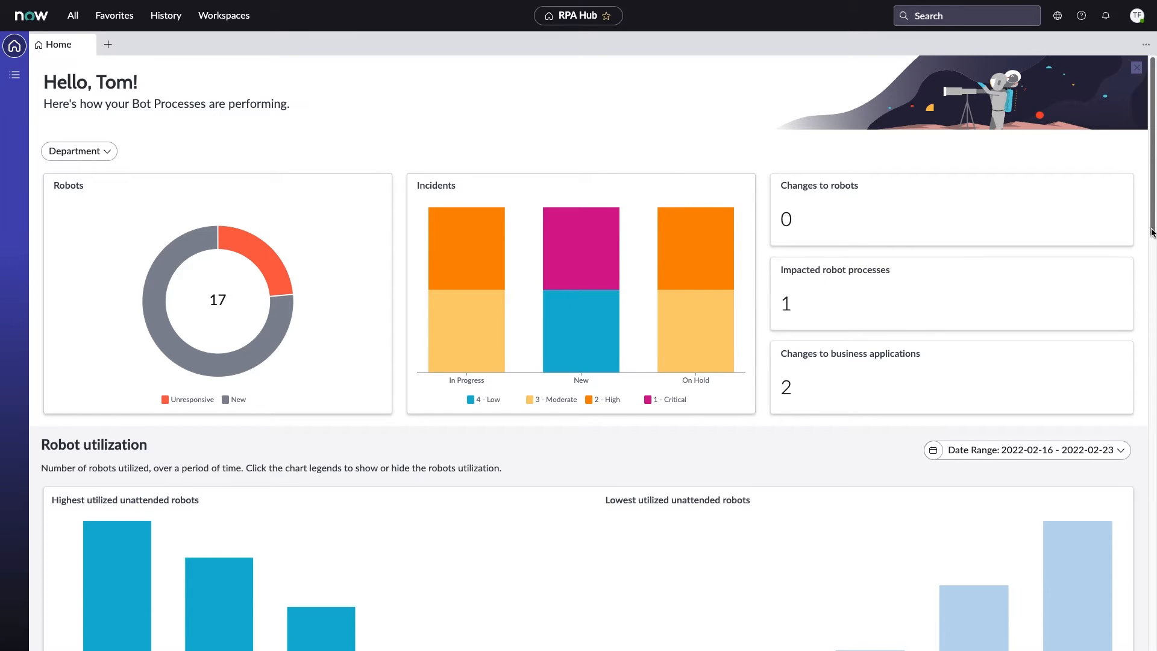
{"action": "scroll", "scroll_direction": "down", "scroll_amount": 3}
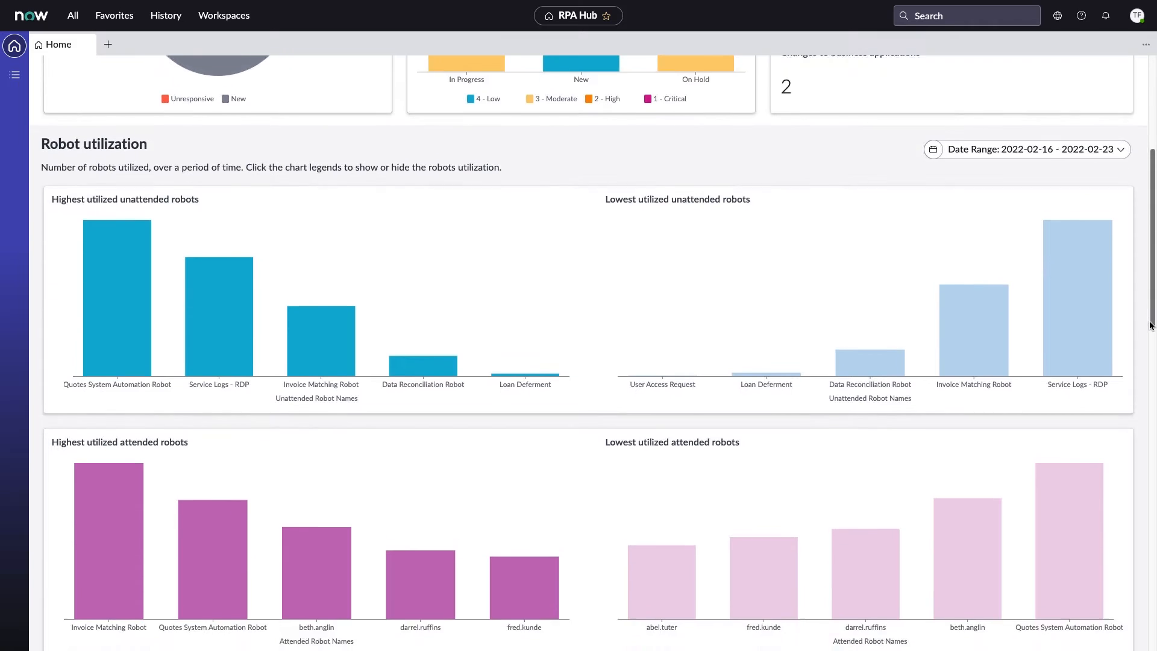
{"action": "scroll", "scroll_direction": "down", "scroll_amount": 3}
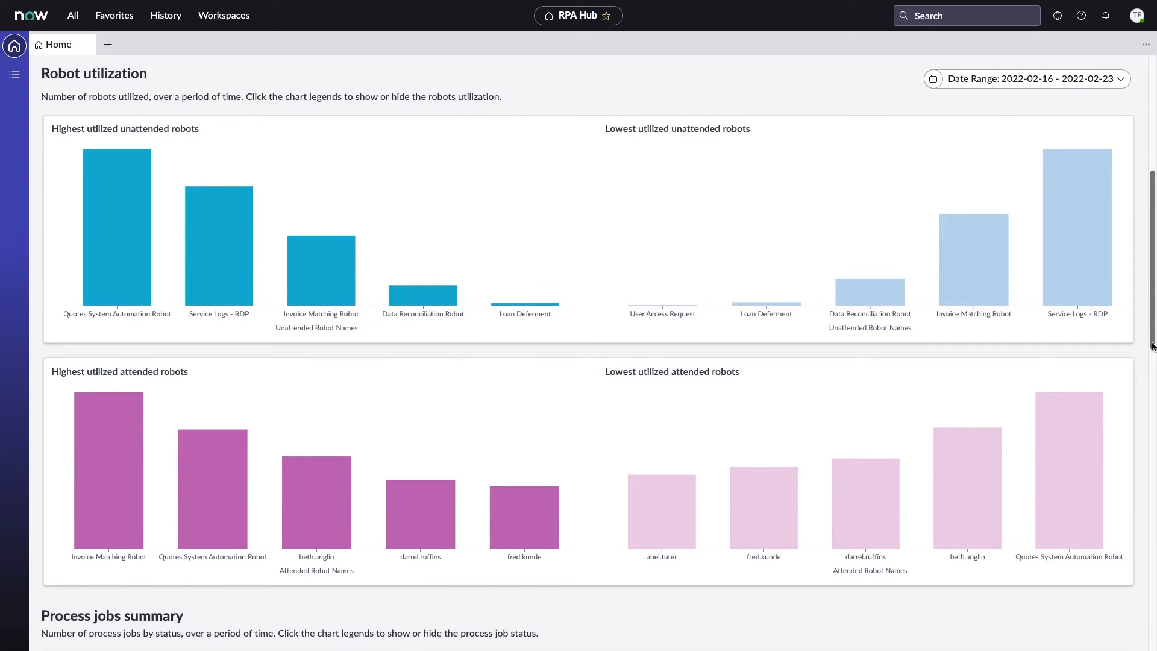
{"action": "scroll", "scroll_direction": "down", "scroll_amount": 3}
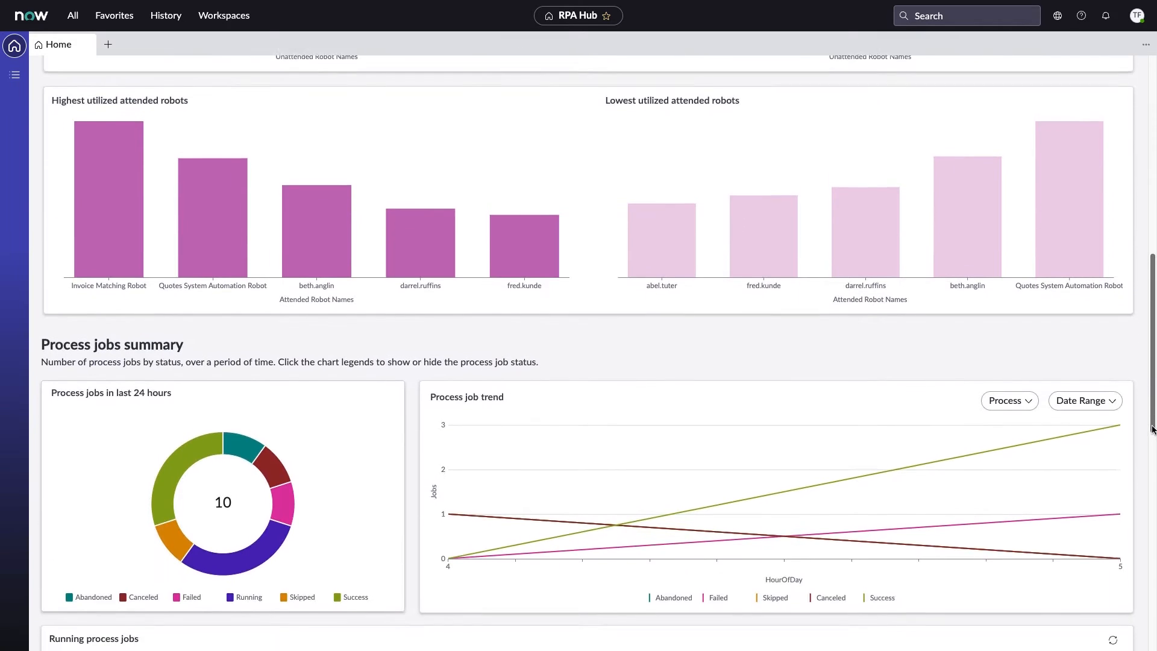
{"action": "scroll", "scroll_direction": "down", "scroll_amount": 3}
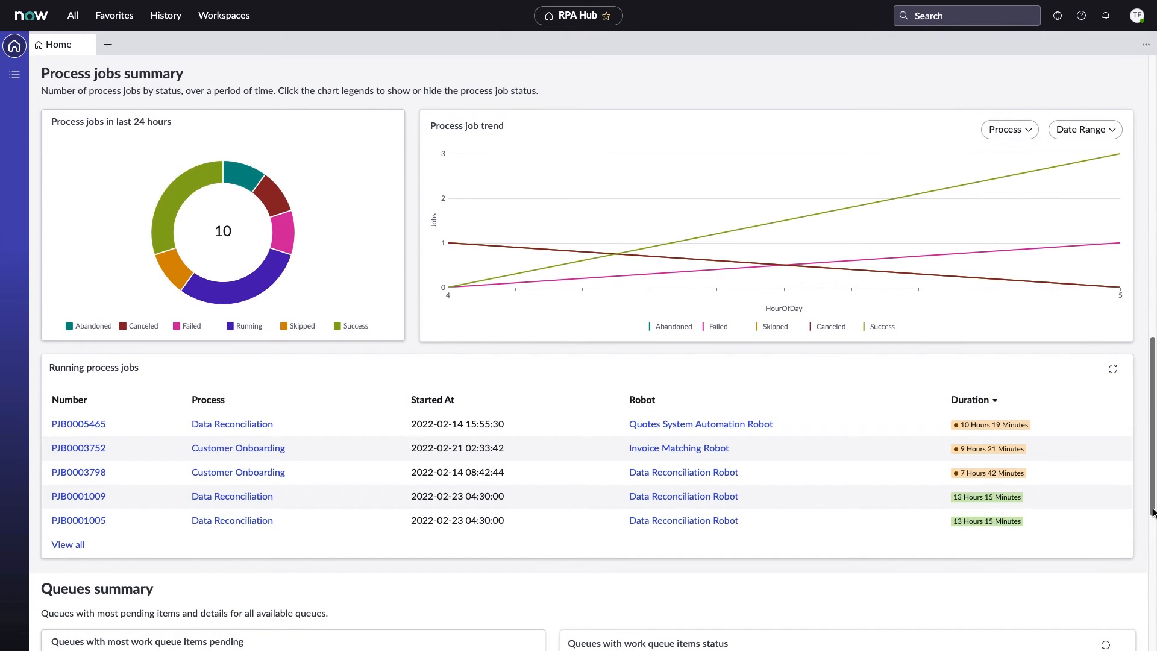
Browse the RPA Hub lists of Packages, Installed RPA Plugins and Process Jobs.
{"action": "left_click", "coordinate": [91, 142]}
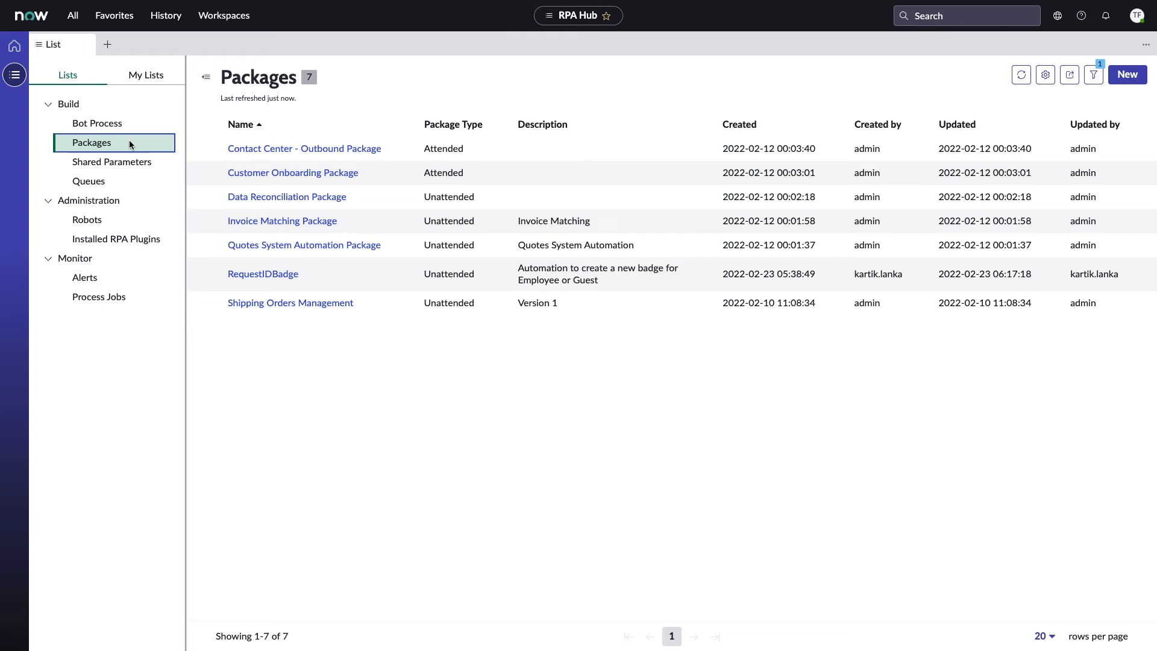
{"action": "left_click", "coordinate": [116, 239]}
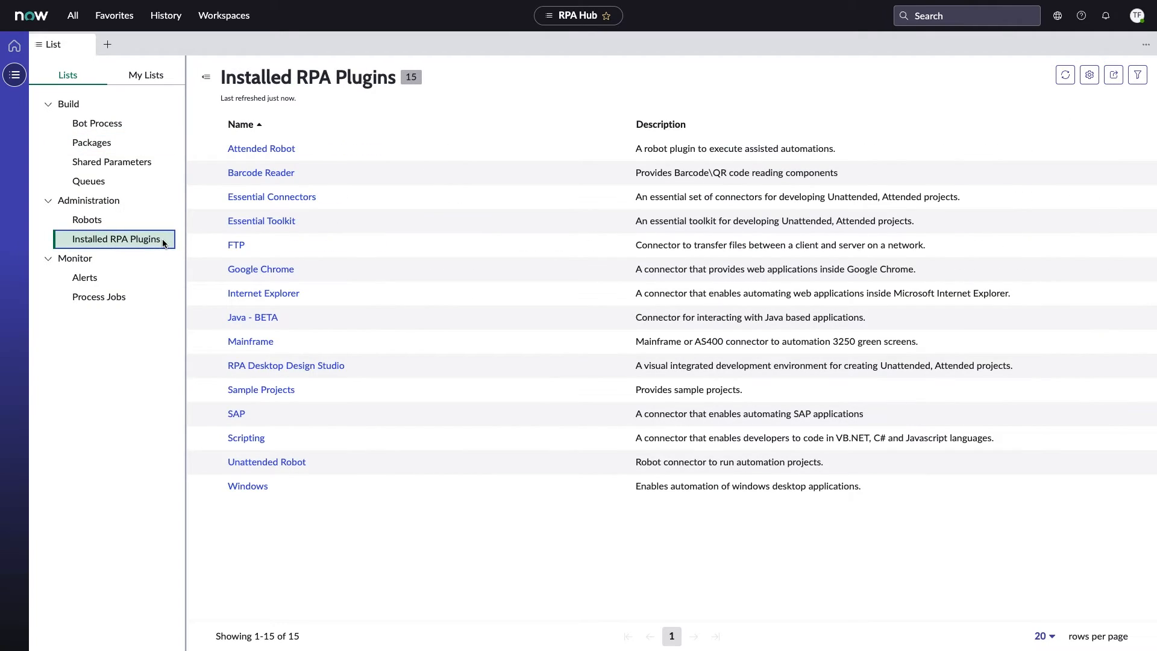
{"action": "left_click", "coordinate": [98, 296]}
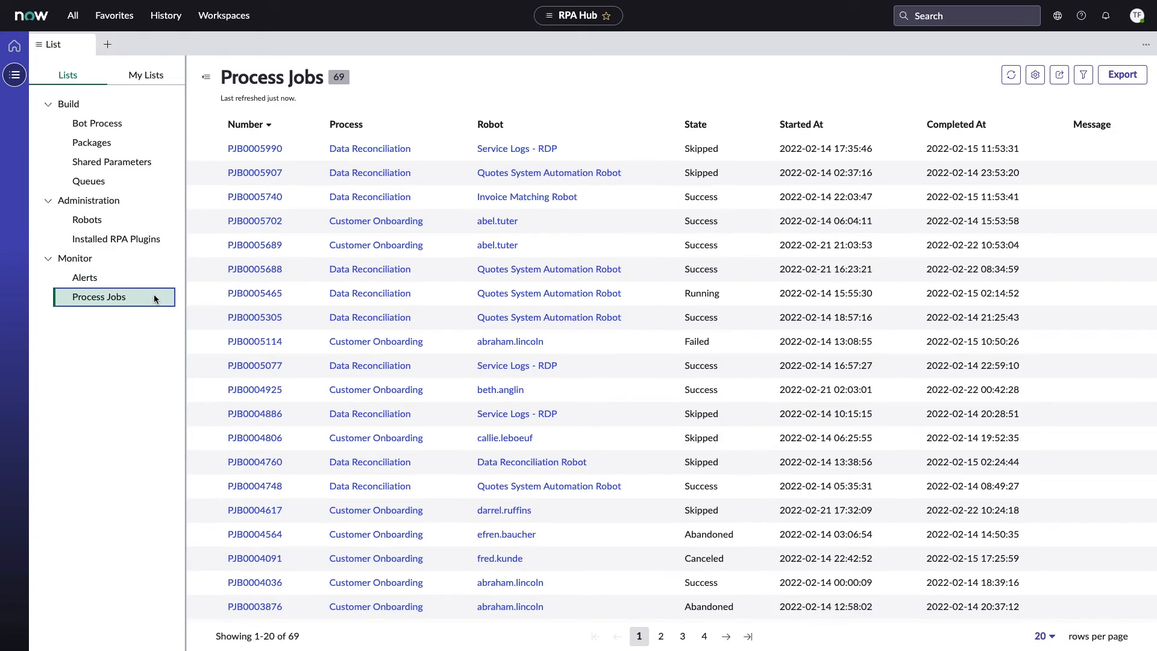
Open the Data Reconciliation bot process and show its Business Applications.
{"action": "left_click", "coordinate": [368, 148]}
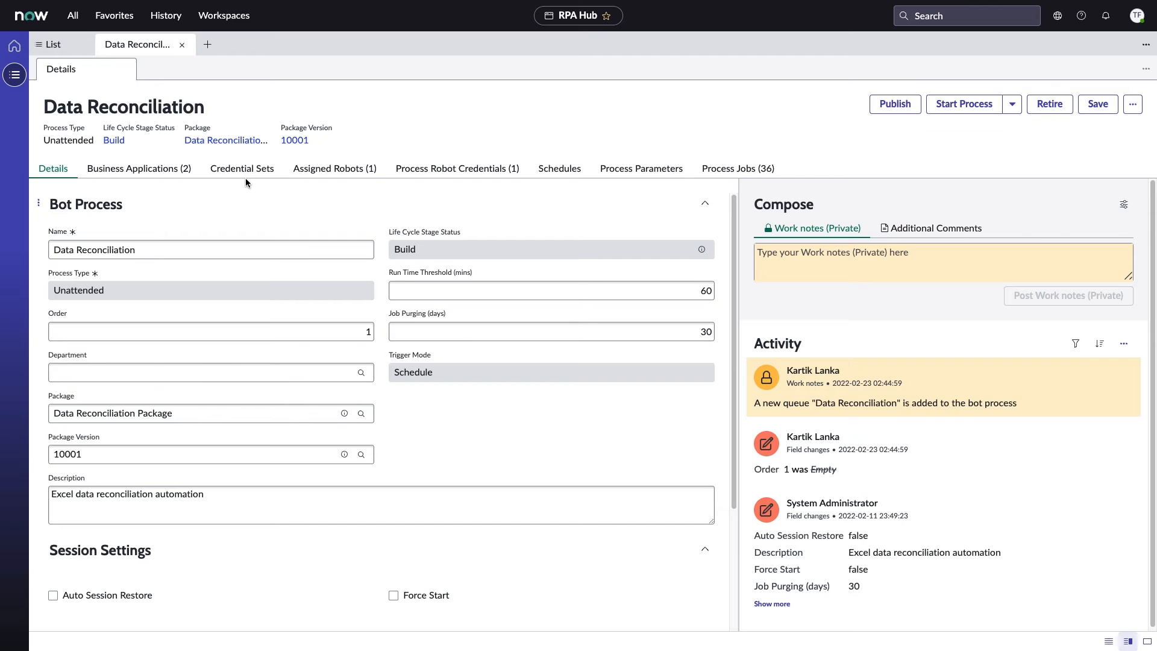
{"action": "left_click", "coordinate": [139, 169]}
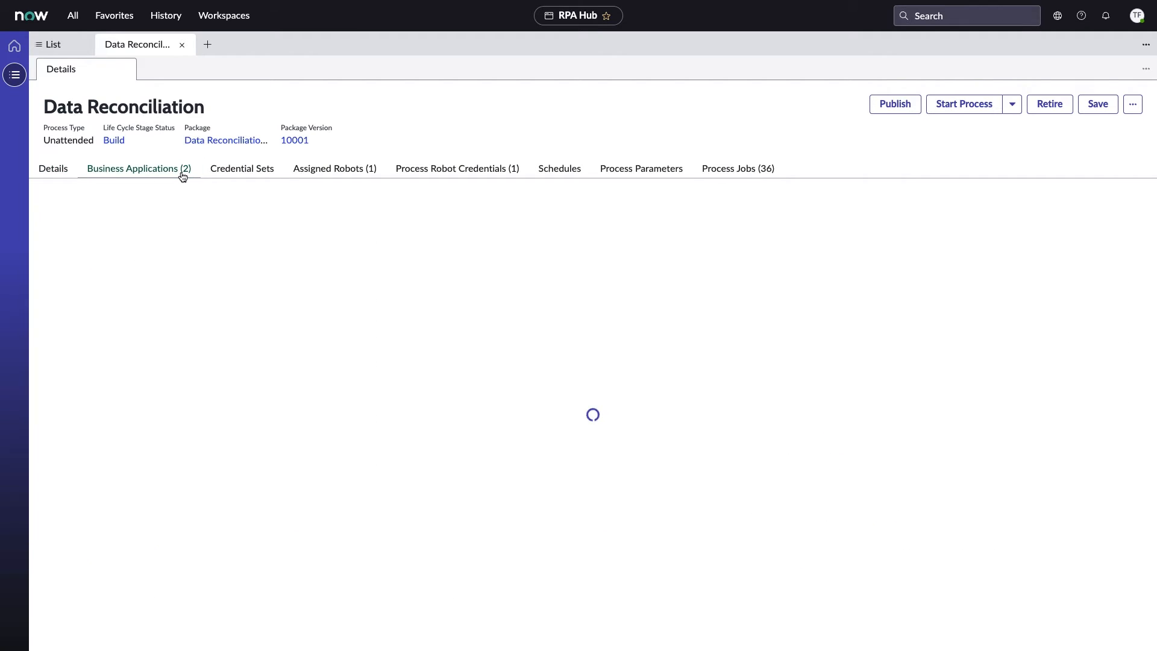
{"action": "left_click", "coordinate": [133, 169]}
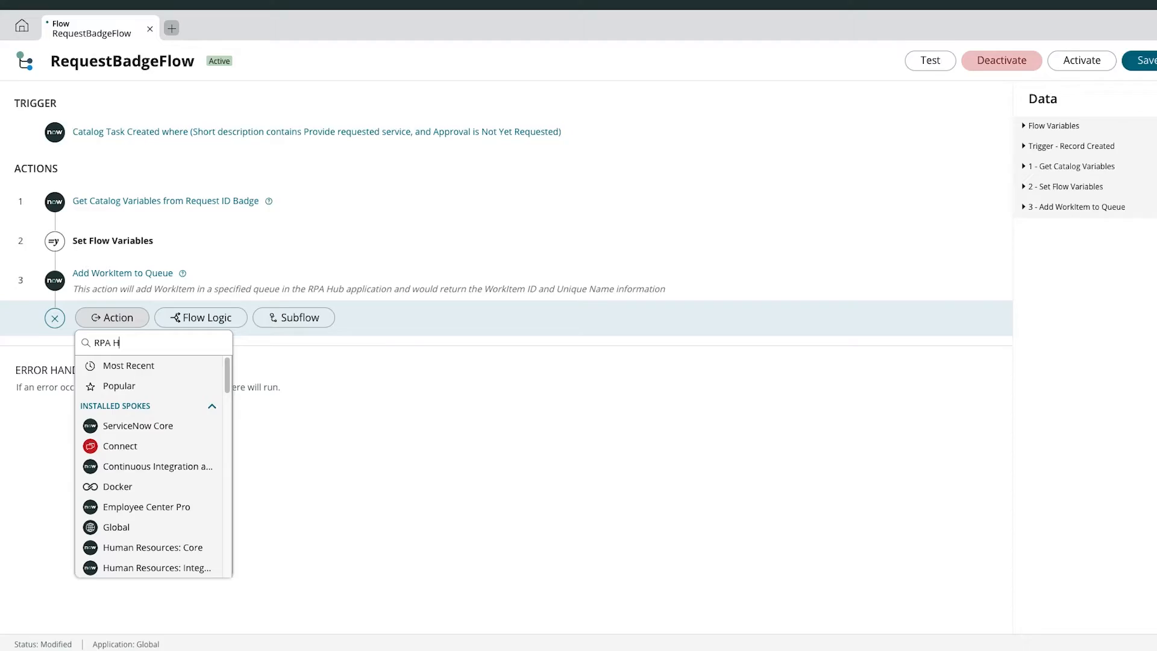
Search actions for RPA Hub, check what Start Process does, and expand the Start Process step's settings.
{"action": "type", "text": "ub"}
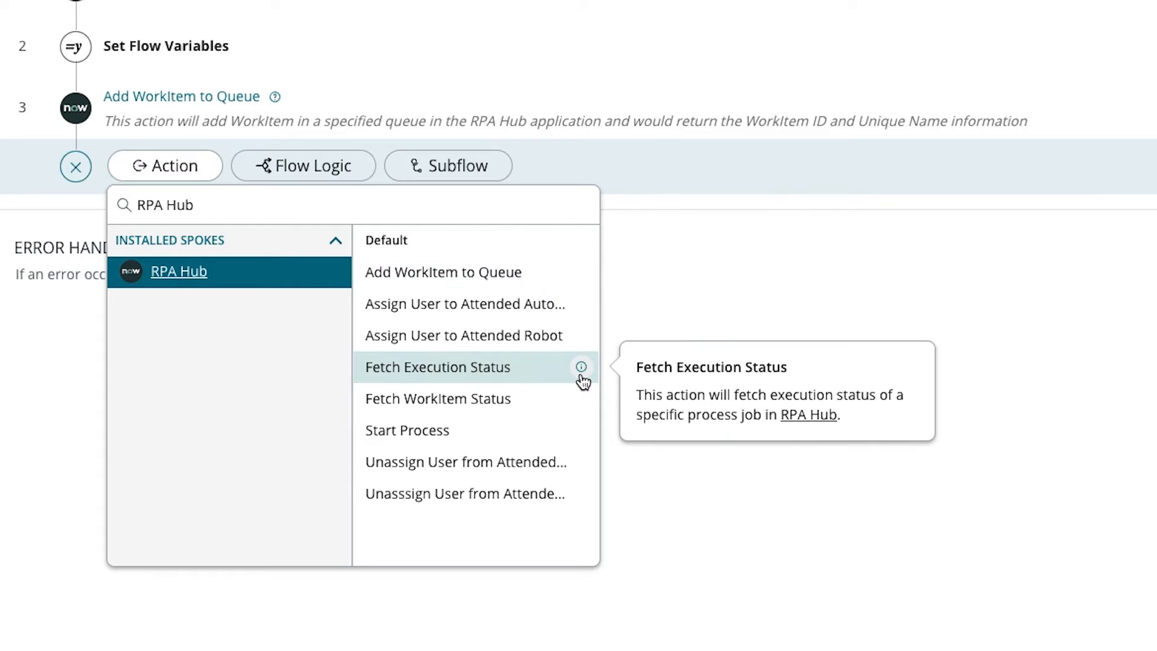
{"action": "mouse_move", "coordinate": [580, 443]}
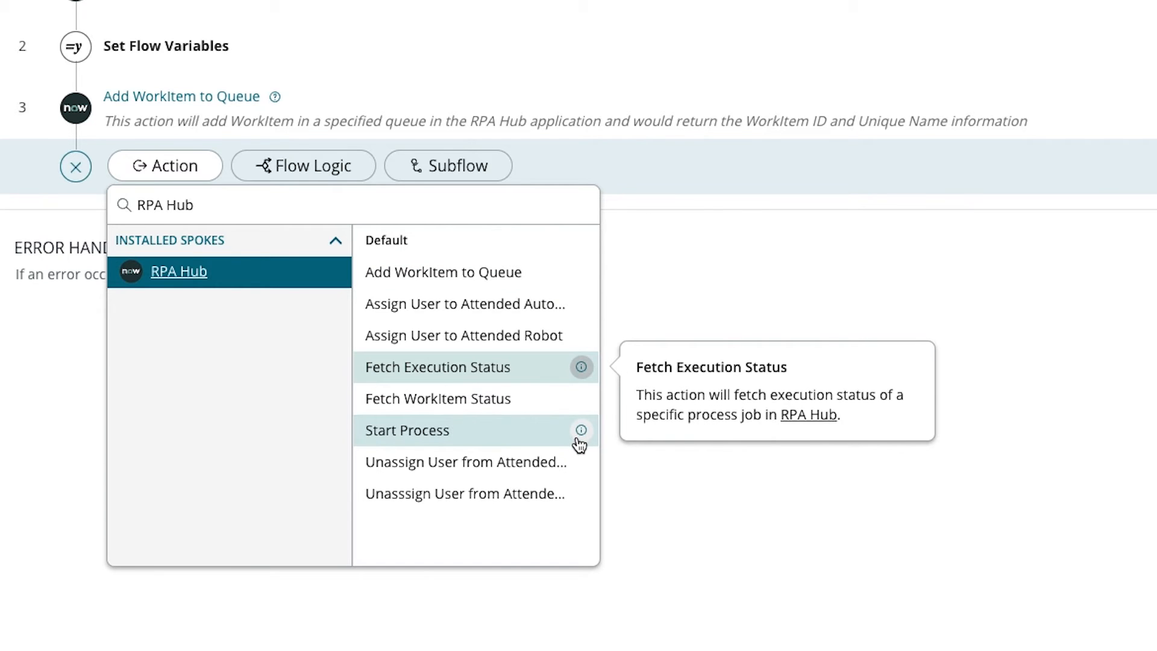
{"action": "left_click", "coordinate": [406, 430]}
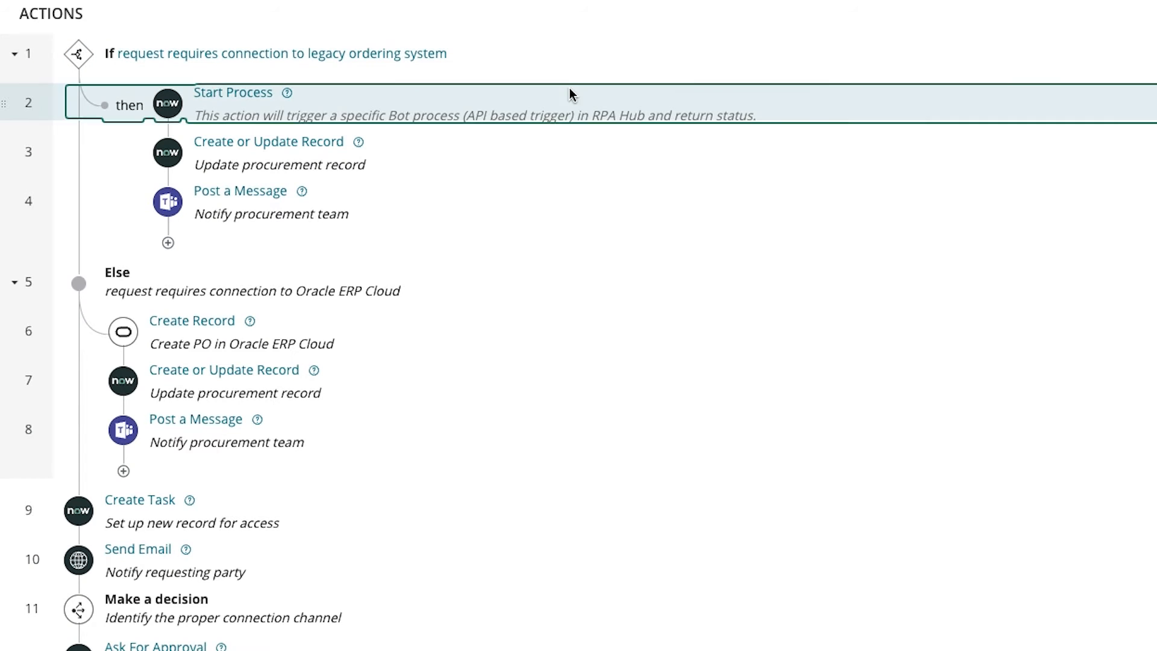
{"action": "left_click", "coordinate": [233, 93]}
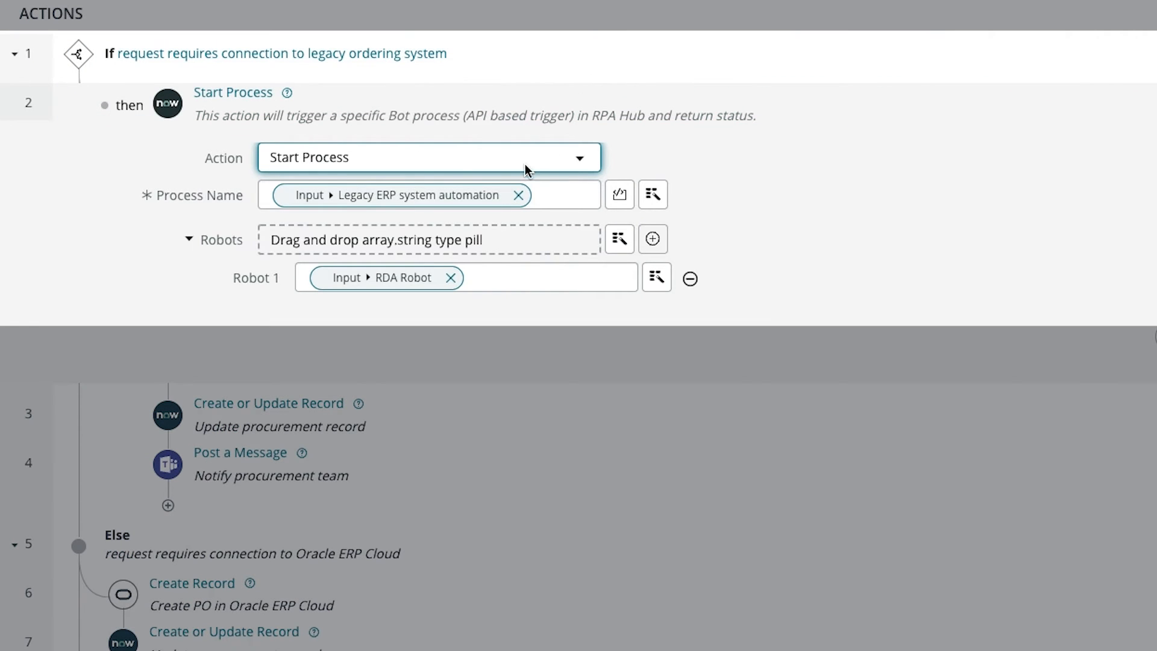
{"action": "mouse_move", "coordinate": [435, 288]}
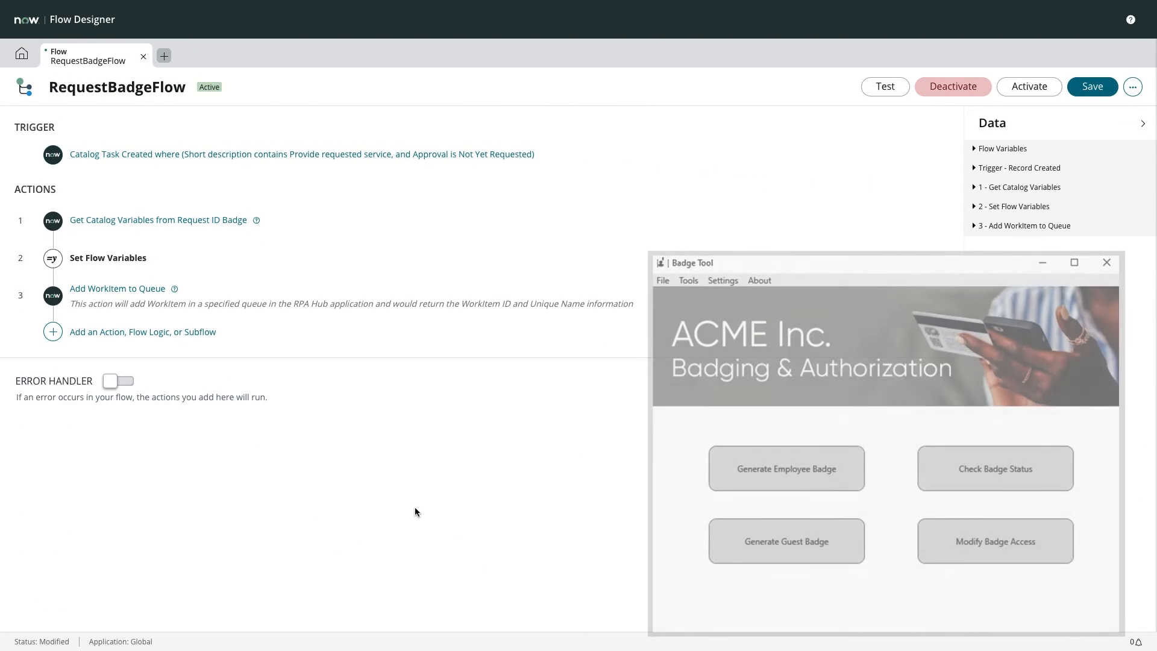
Leave RequestBadgeFlow for the IntegrationHub home page listing the existing integrations.
{"action": "left_click", "coordinate": [786, 468]}
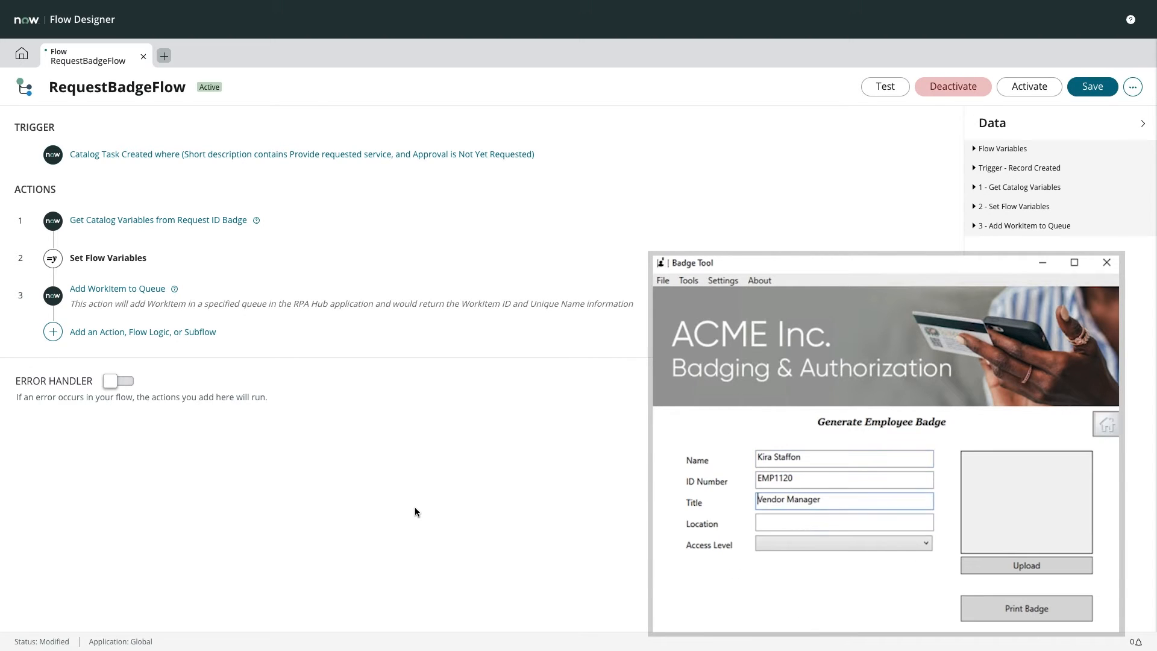
{"action": "left_click", "coordinate": [1026, 608]}
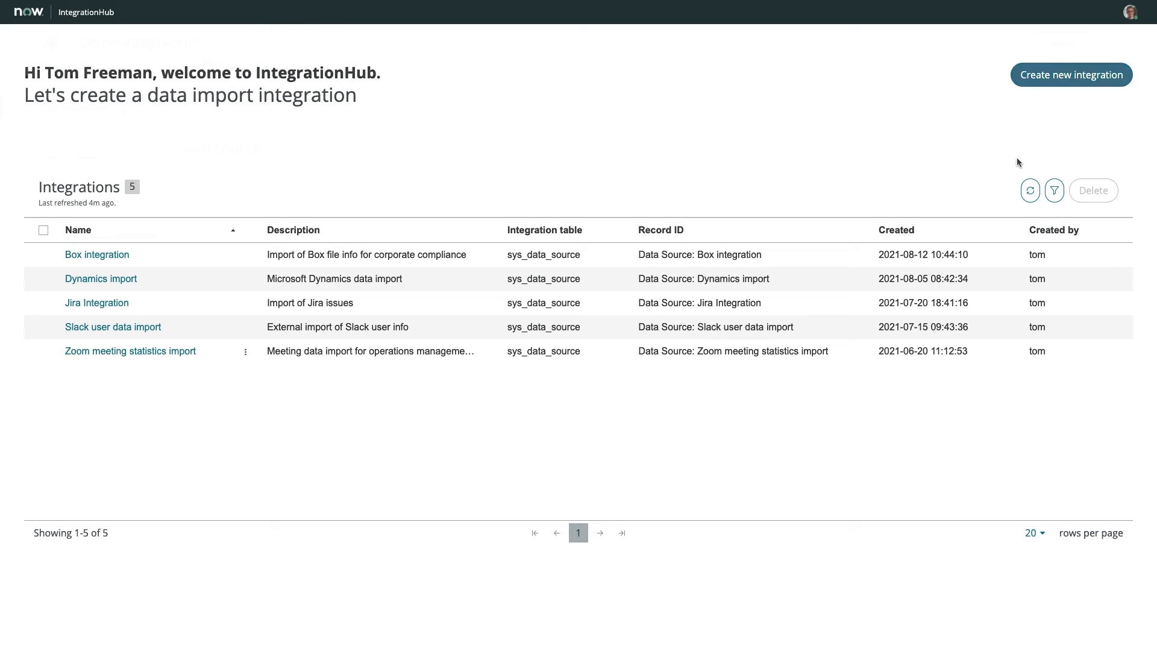
Create a new data import integration using the Get Issues [Jira] data stream action as source.
{"action": "left_click", "coordinate": [1071, 75]}
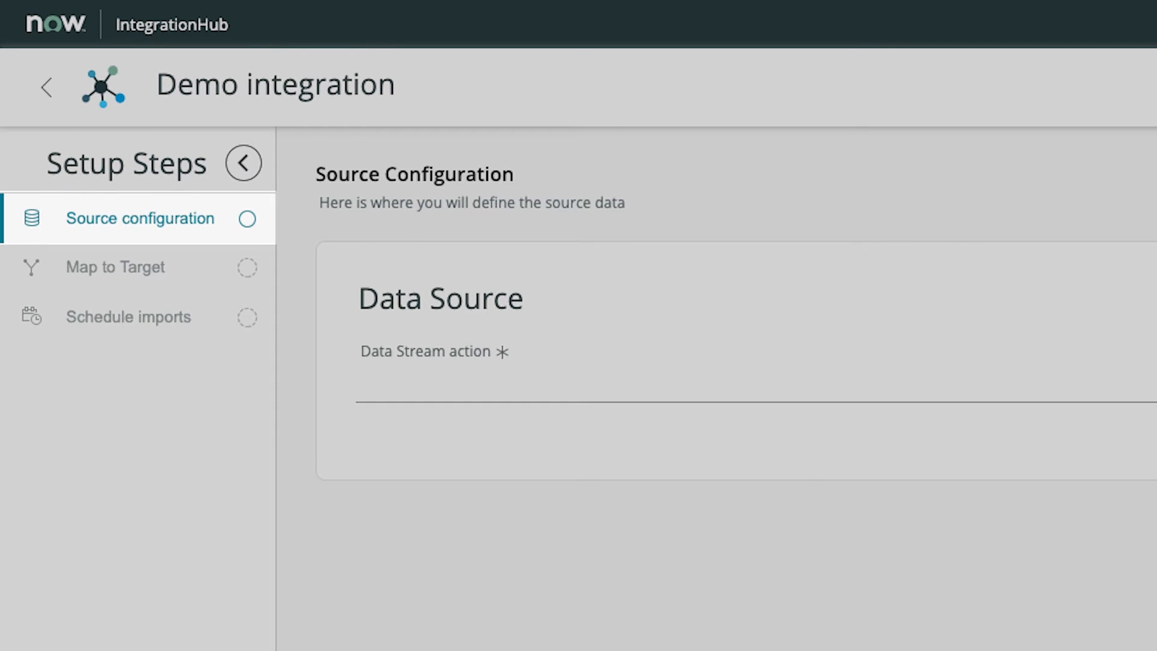
{"action": "left_click", "coordinate": [114, 267]}
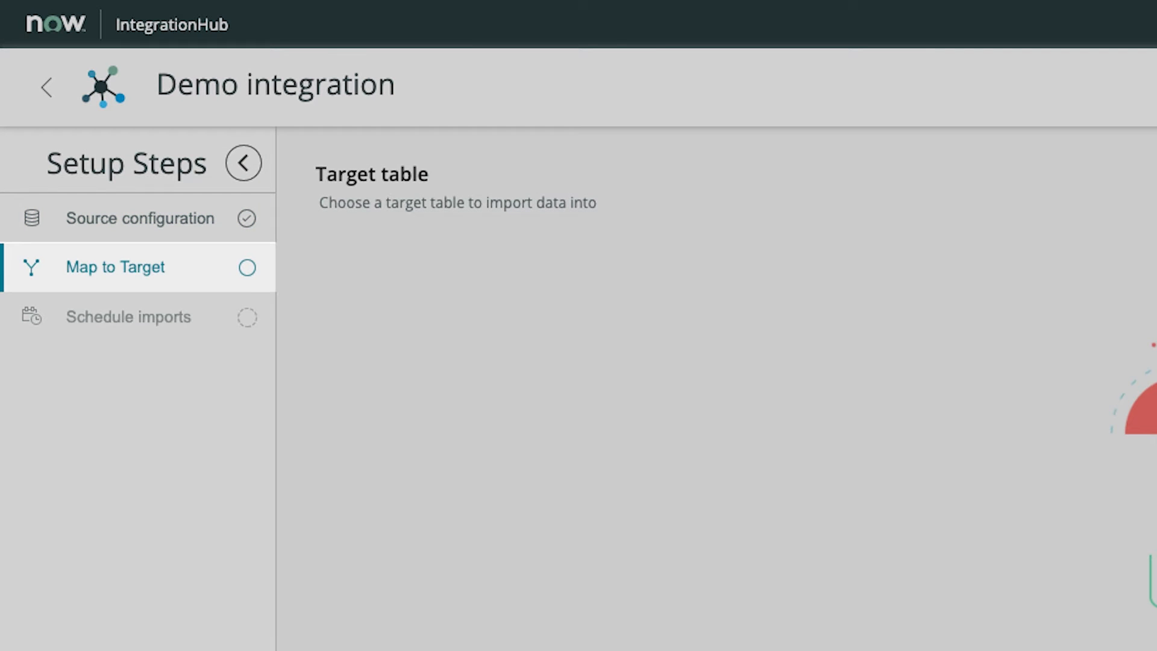
{"action": "left_click", "coordinate": [128, 317]}
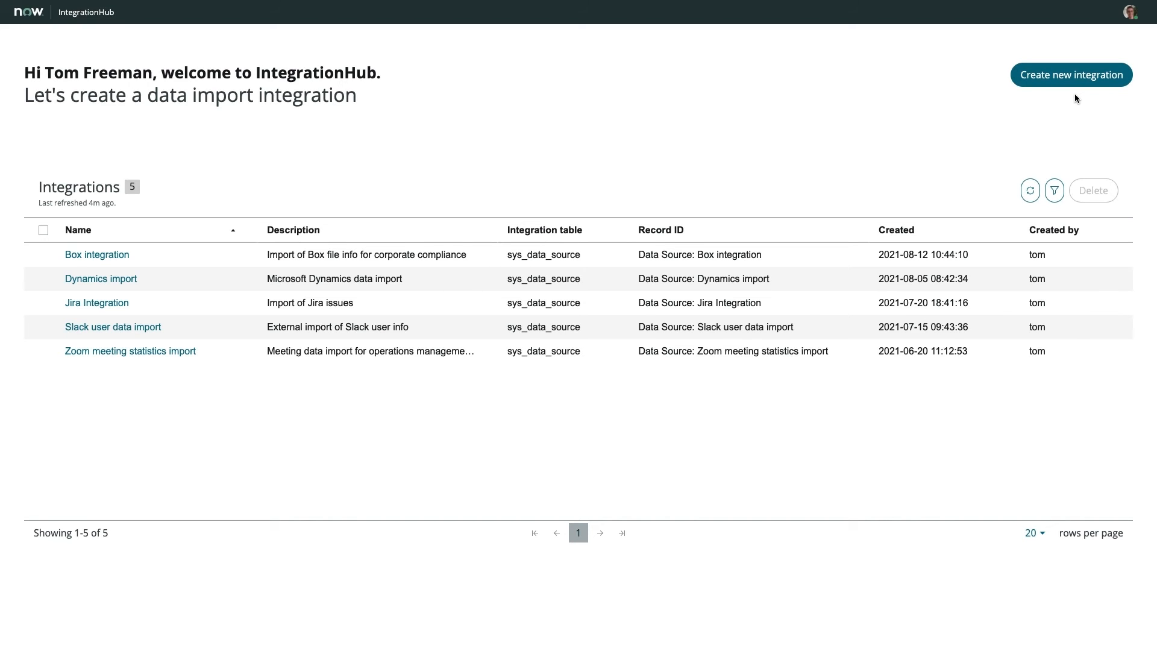
{"action": "left_click", "coordinate": [1070, 74]}
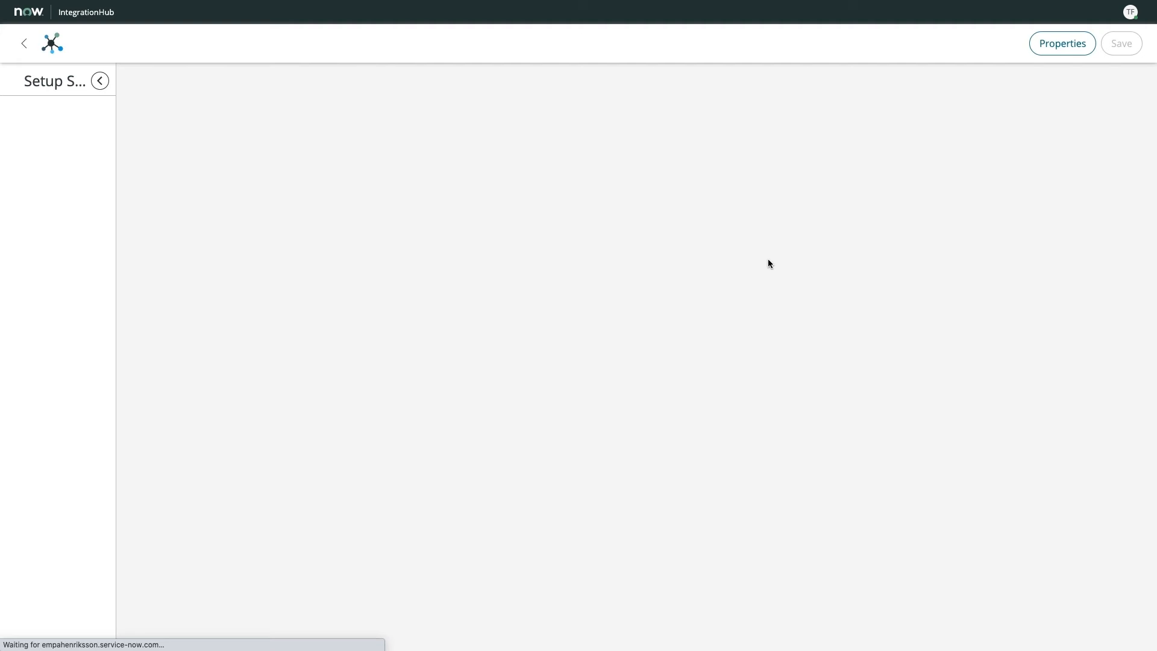
{"action": "left_click", "coordinate": [654, 190]}
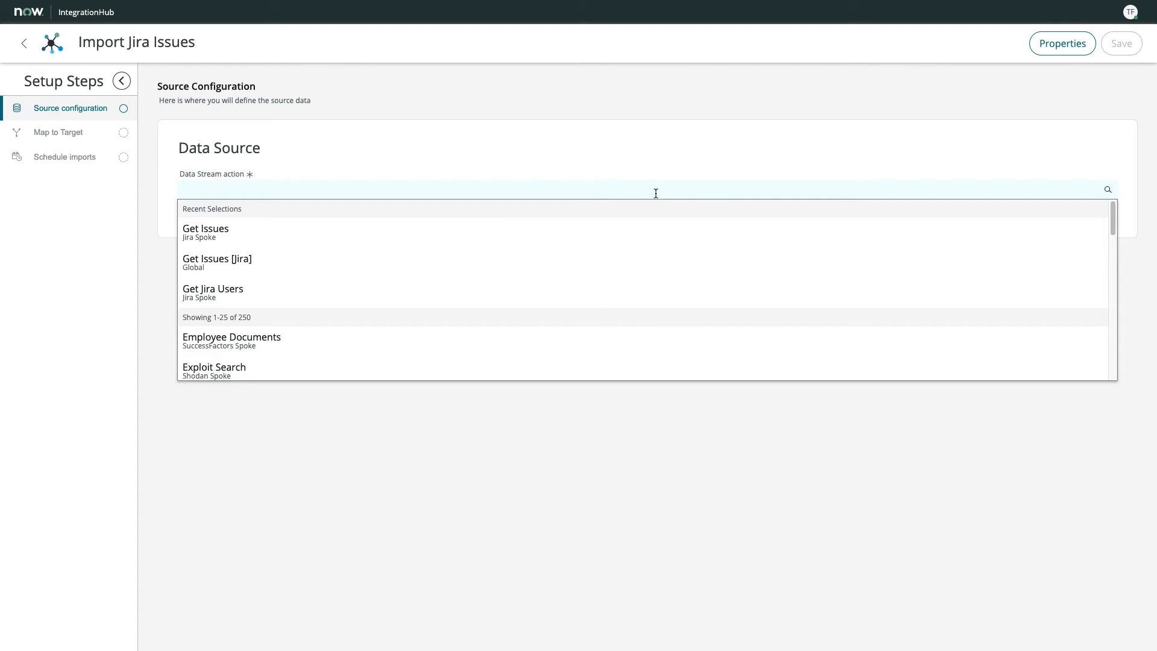
{"action": "left_click", "coordinate": [217, 258]}
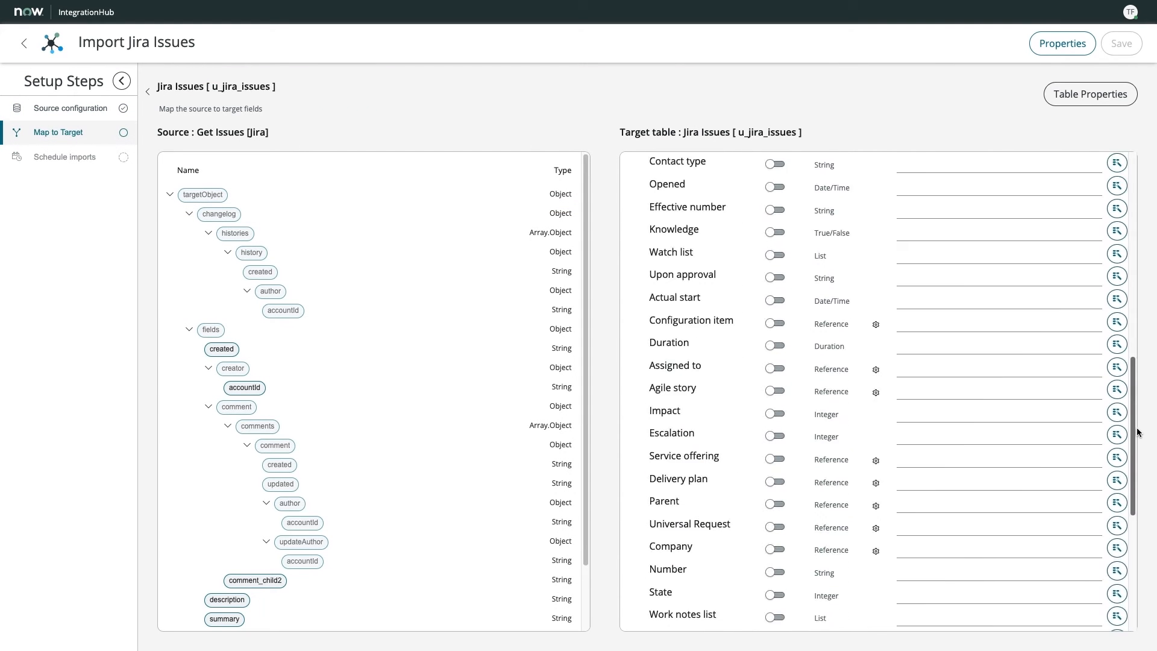
Map key to Number with coalesce on and summary to Short description.
{"action": "scroll", "scroll_direction": "down", "scroll_amount": 3}
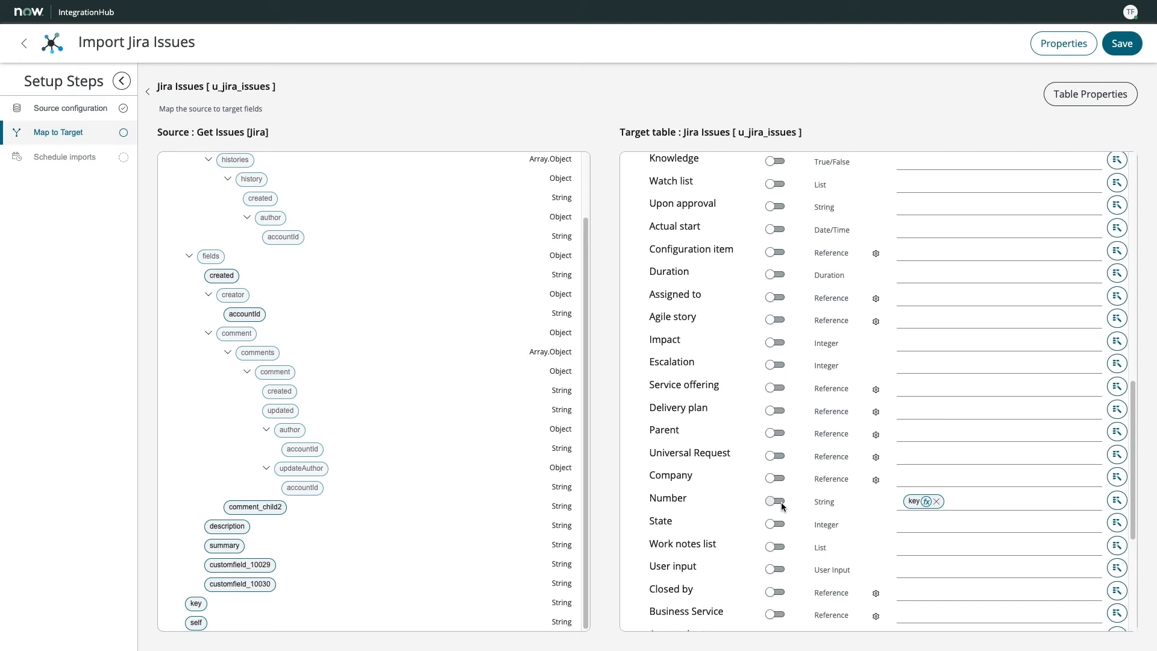
{"action": "left_click", "coordinate": [775, 502]}
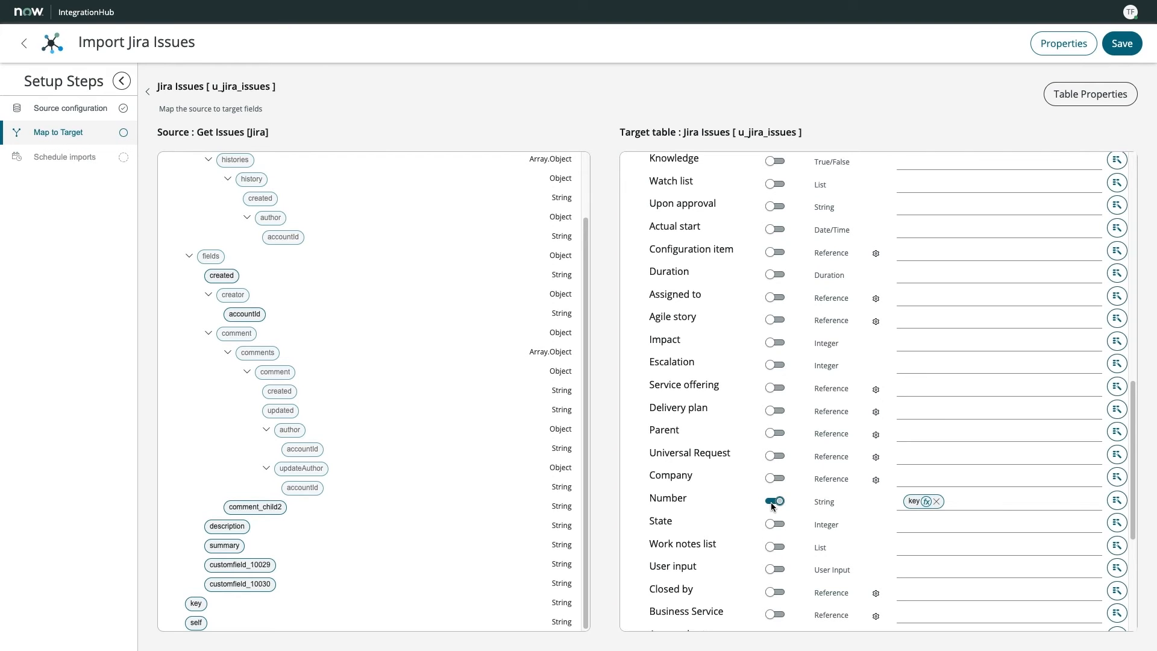
{"action": "scroll", "scroll_direction": "up", "scroll_amount": 3}
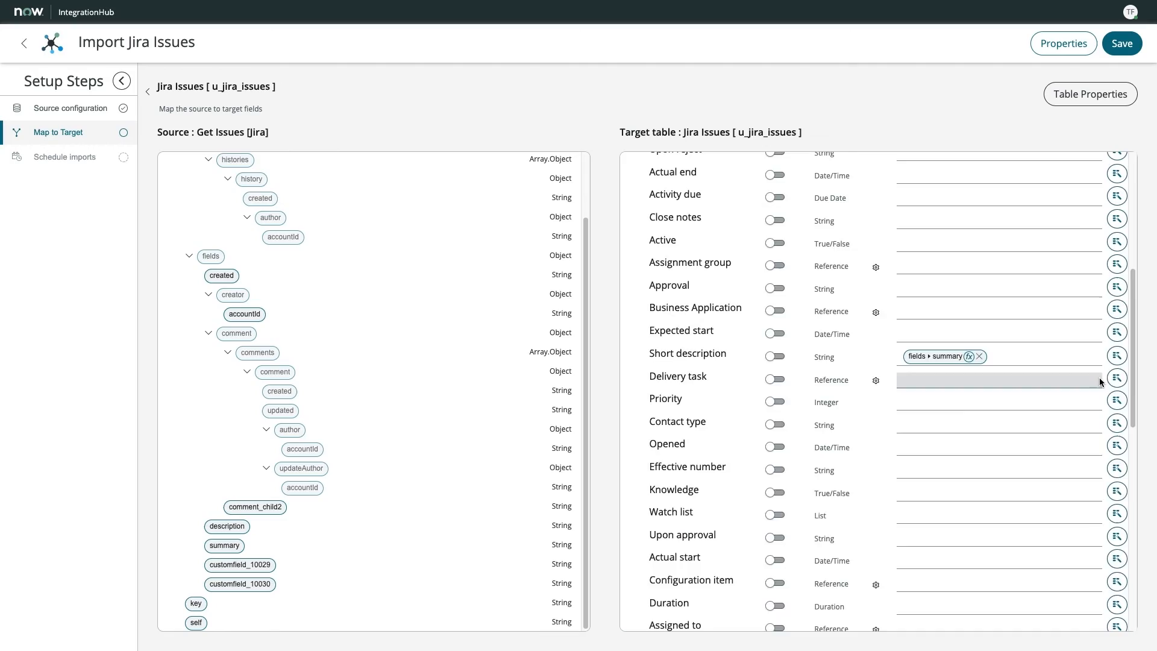
{"action": "scroll", "scroll_direction": "down", "scroll_amount": 3}
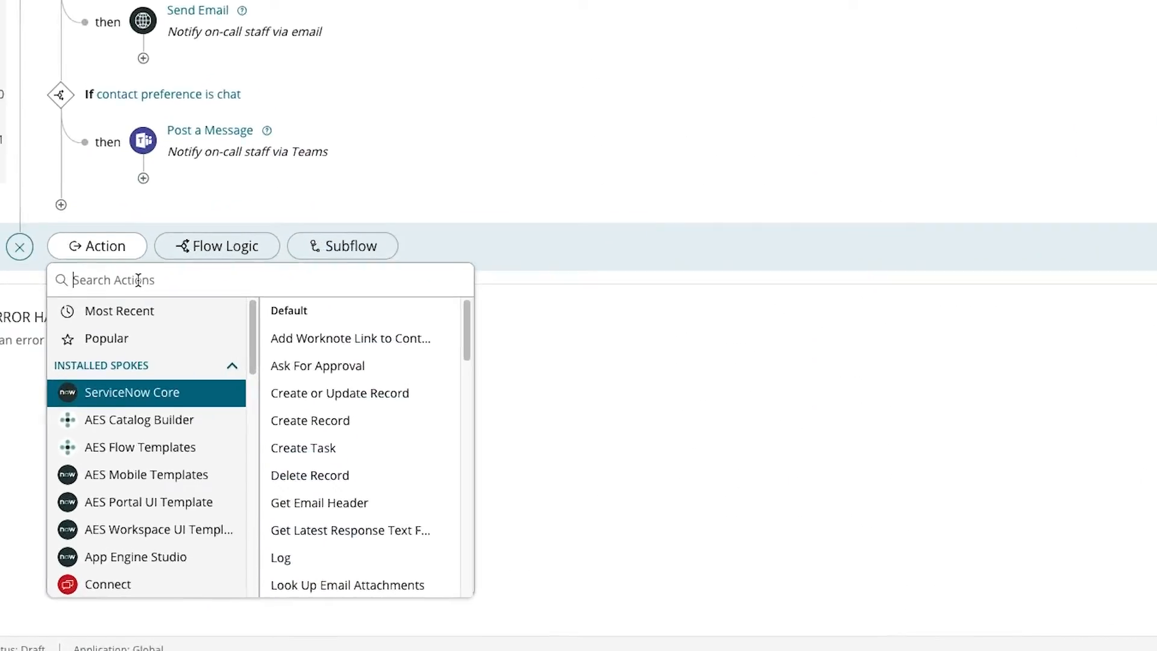
Search the flow's actions for 'Microsoft Teams' and select the matching result.
{"action": "type", "text": "Microsoft Teams"}
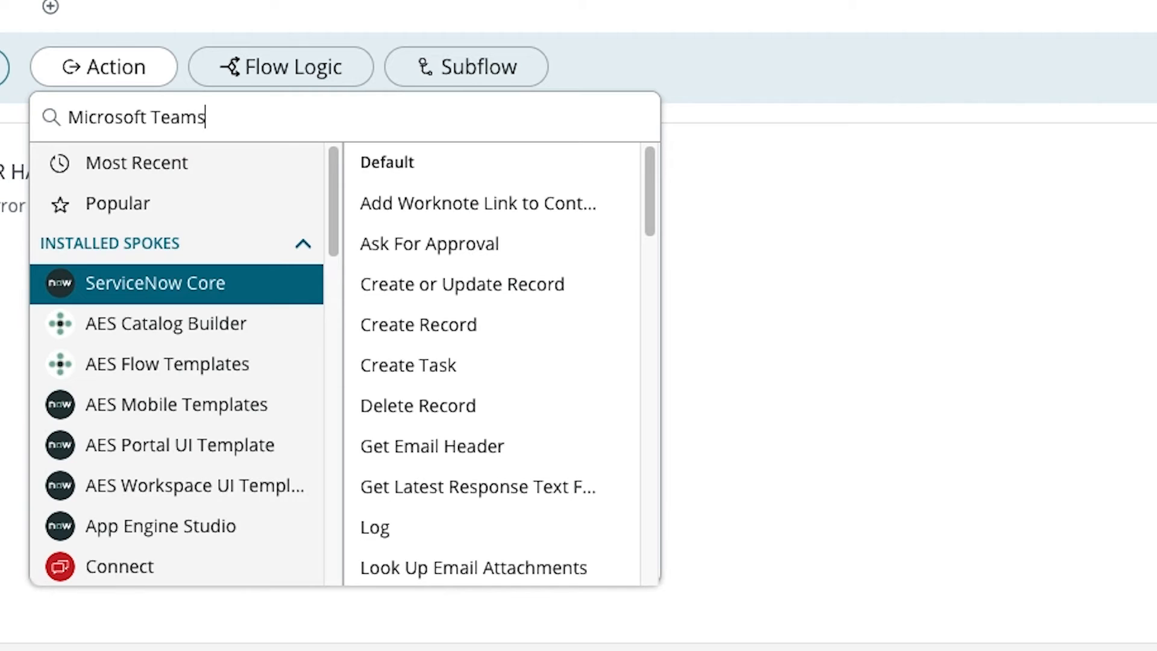
{"action": "left_click", "coordinate": [153, 206]}
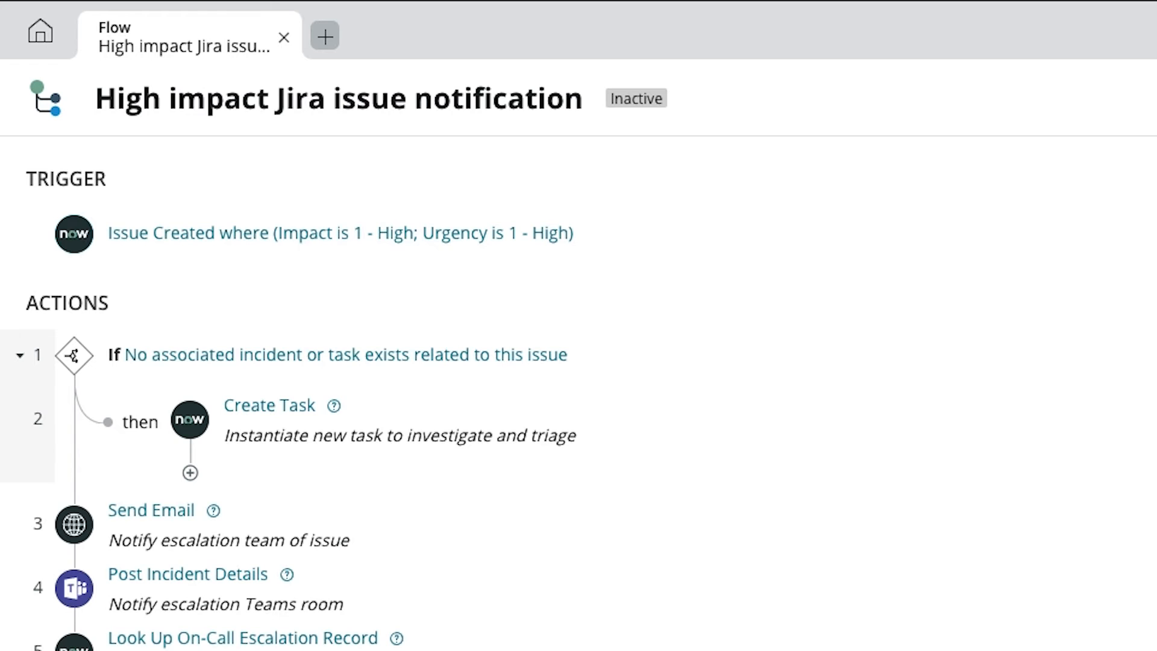
Scroll through the High impact Jira issue notification flow down to the Install Application With ID action.
{"action": "scroll", "scroll_direction": "up", "scroll_amount": 3}
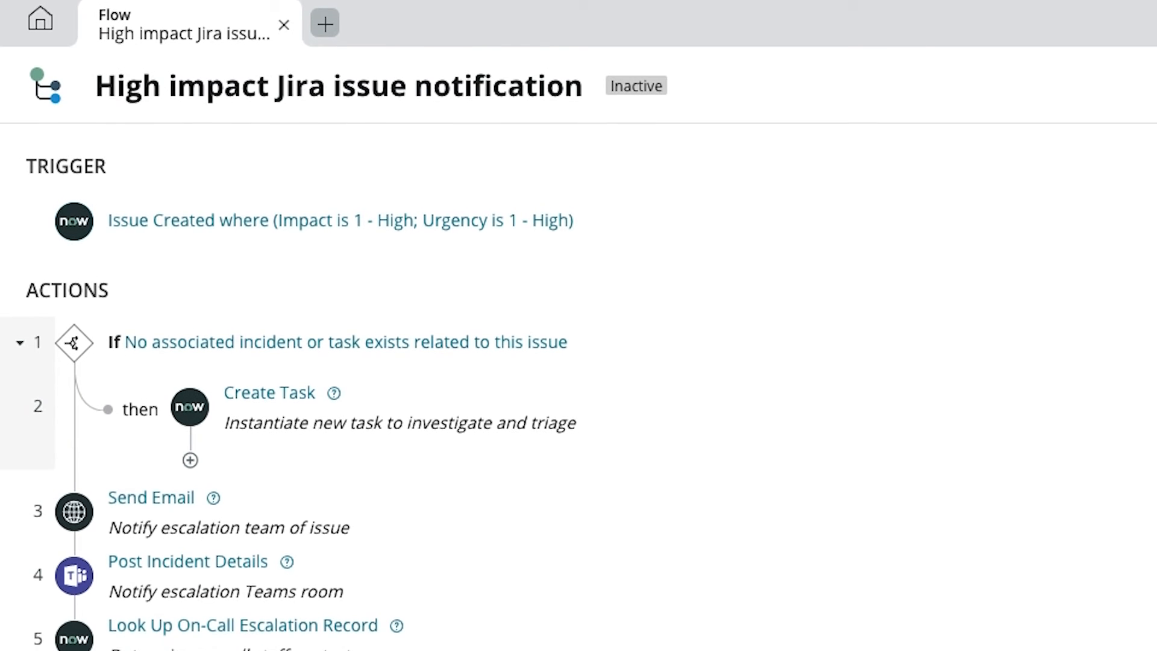
{"action": "scroll", "scroll_direction": "down", "scroll_amount": 3}
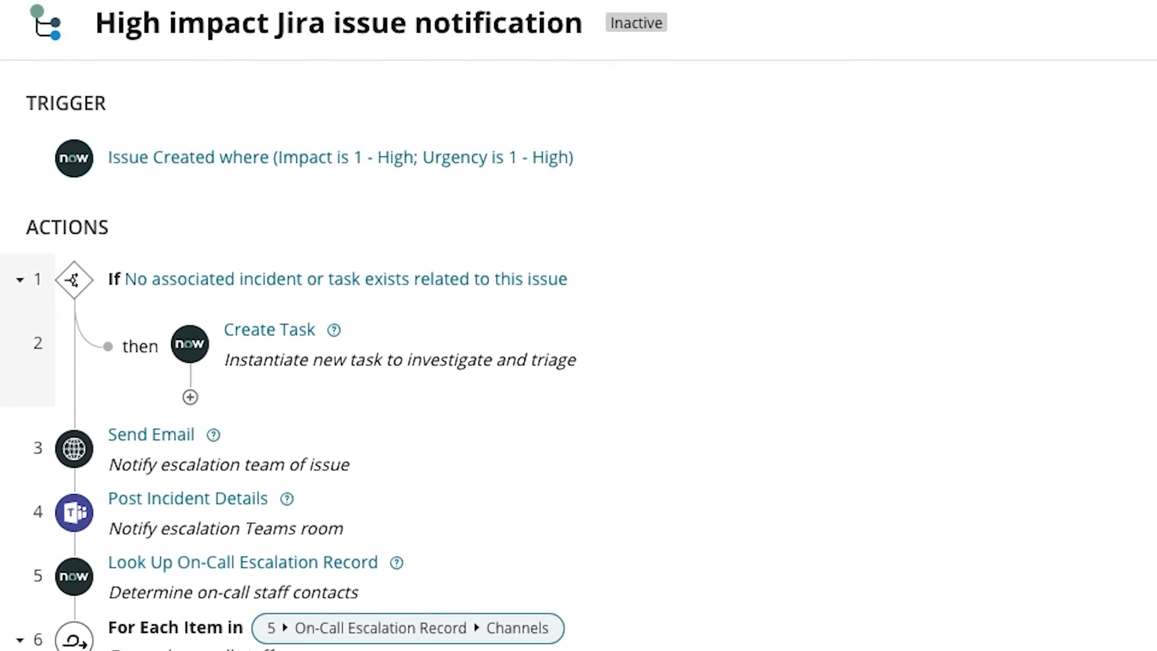
{"action": "scroll", "scroll_direction": "down", "scroll_amount": 3}
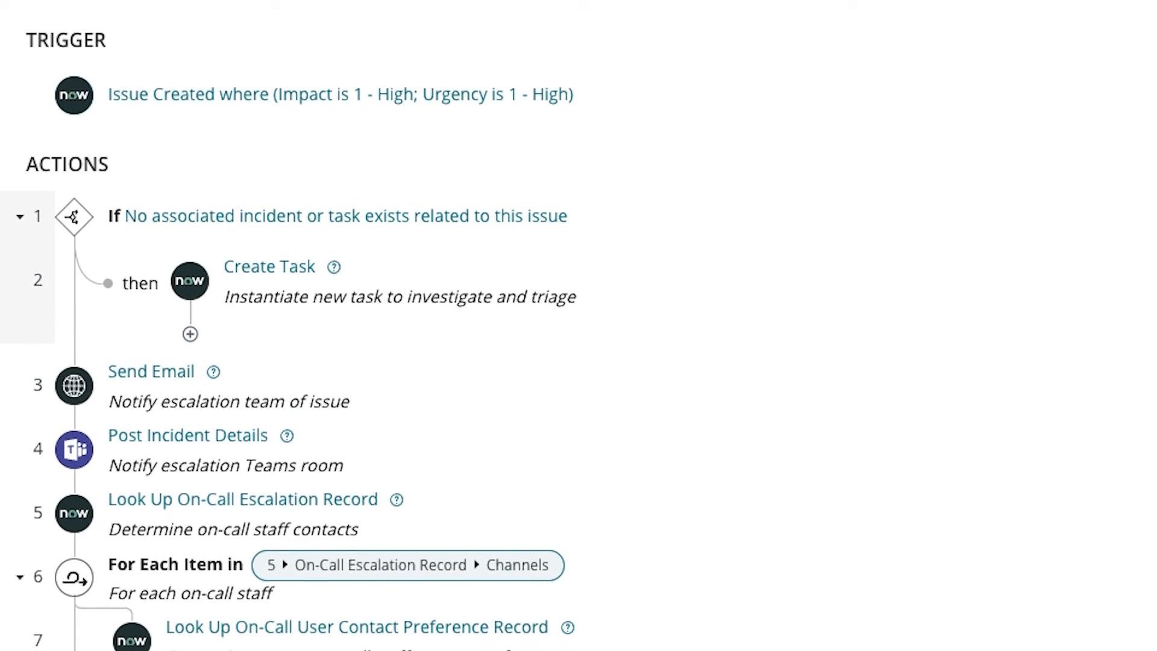
{"action": "scroll", "scroll_direction": "down", "scroll_amount": 3}
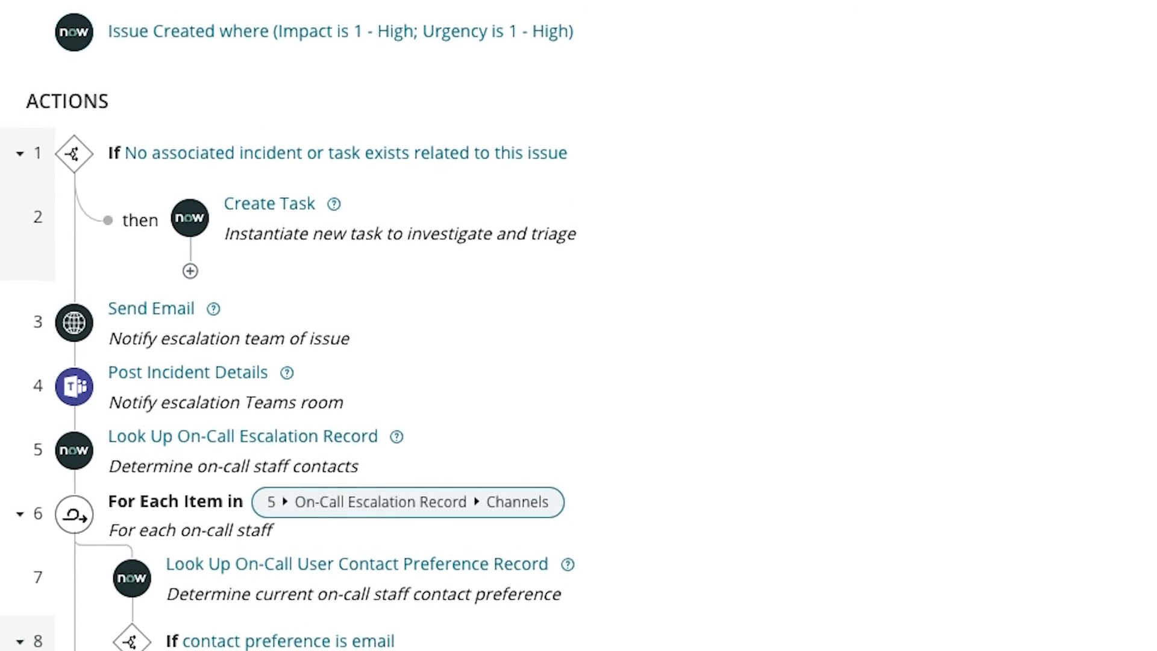
{"action": "scroll", "scroll_direction": "down", "scroll_amount": 3}
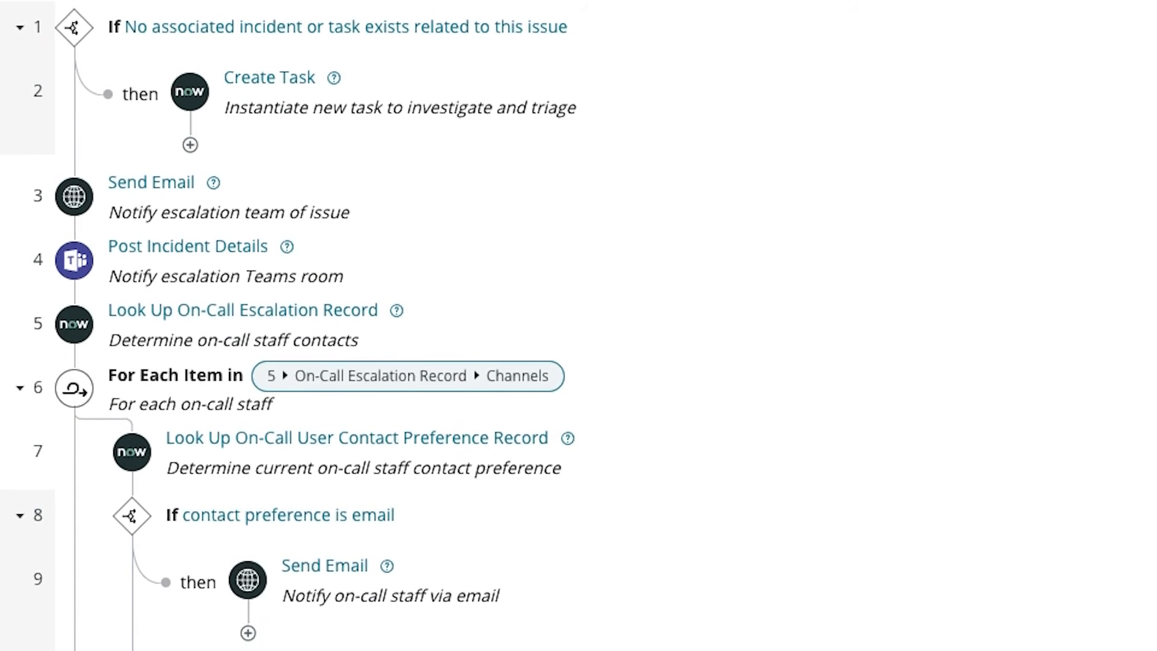
{"action": "scroll", "scroll_direction": "down", "scroll_amount": 3}
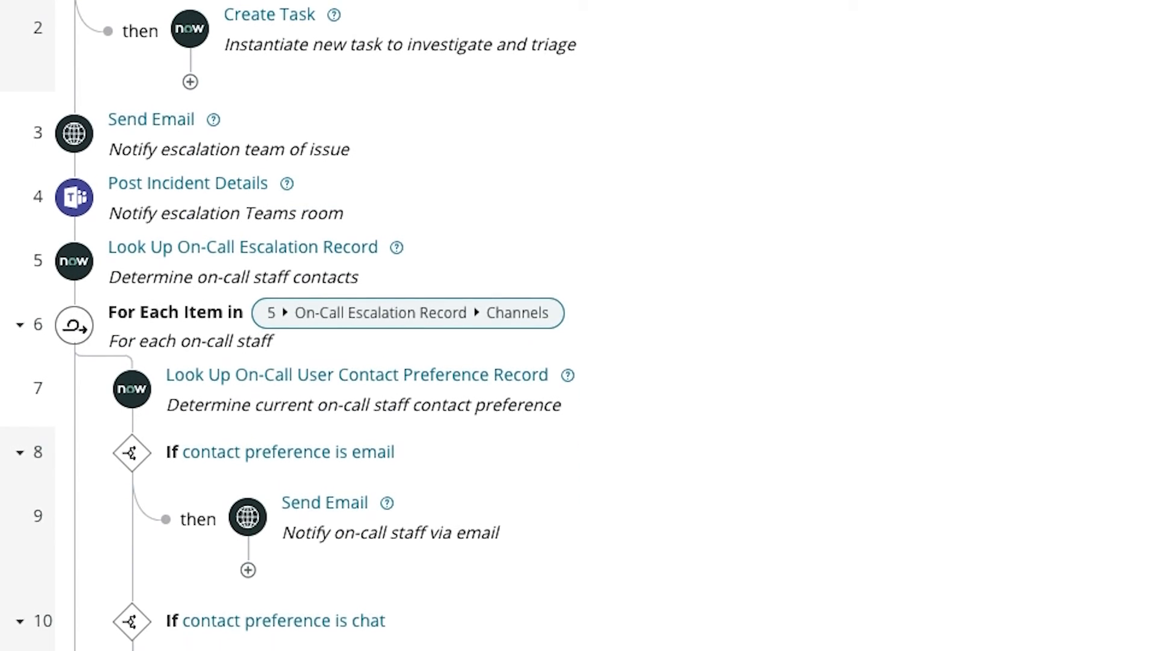
{"action": "scroll", "scroll_direction": "down", "scroll_amount": 3}
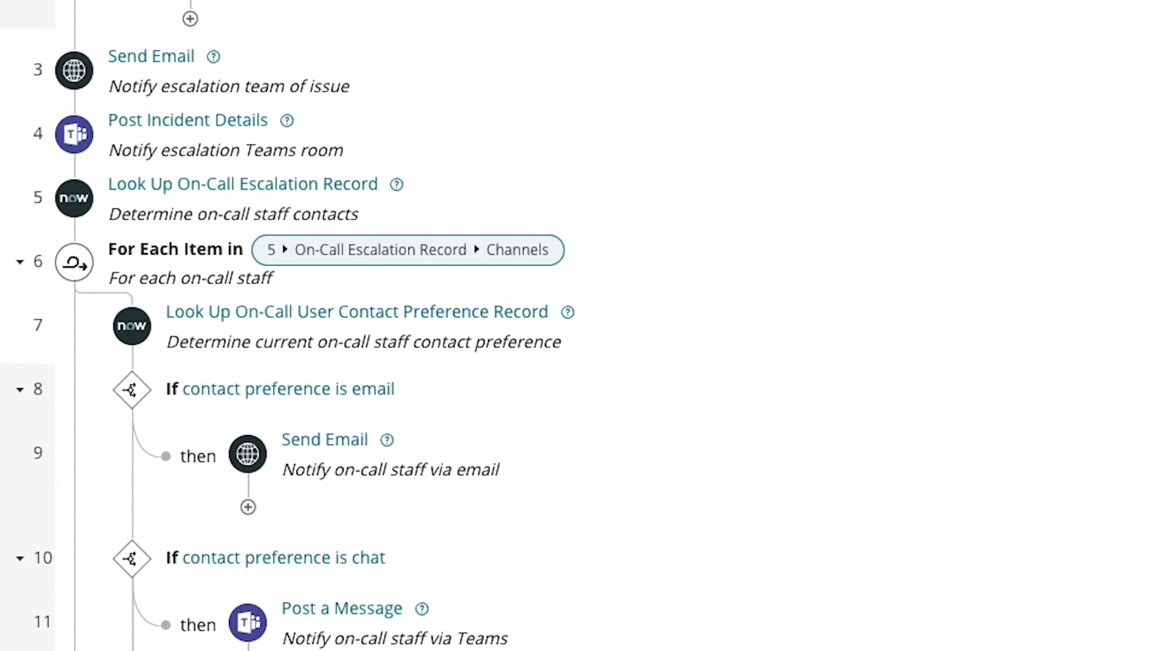
{"action": "scroll", "scroll_direction": "down", "scroll_amount": 3}
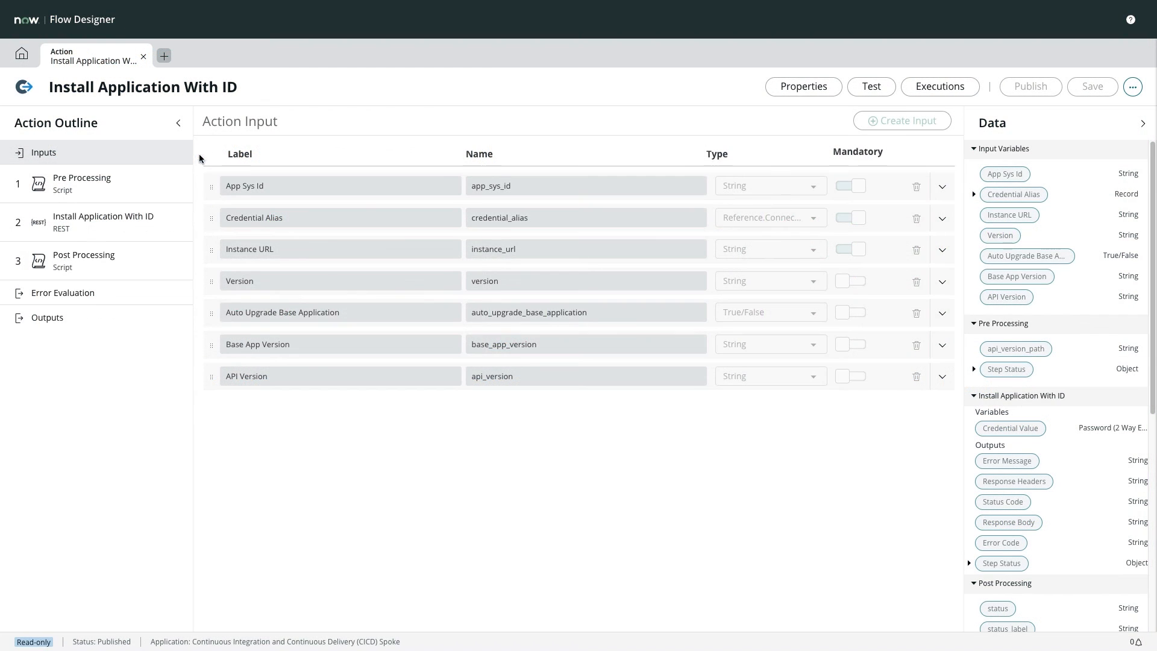
Review the Pre Processing script and the Install Application With ID REST request step.
{"action": "left_click", "coordinate": [82, 183]}
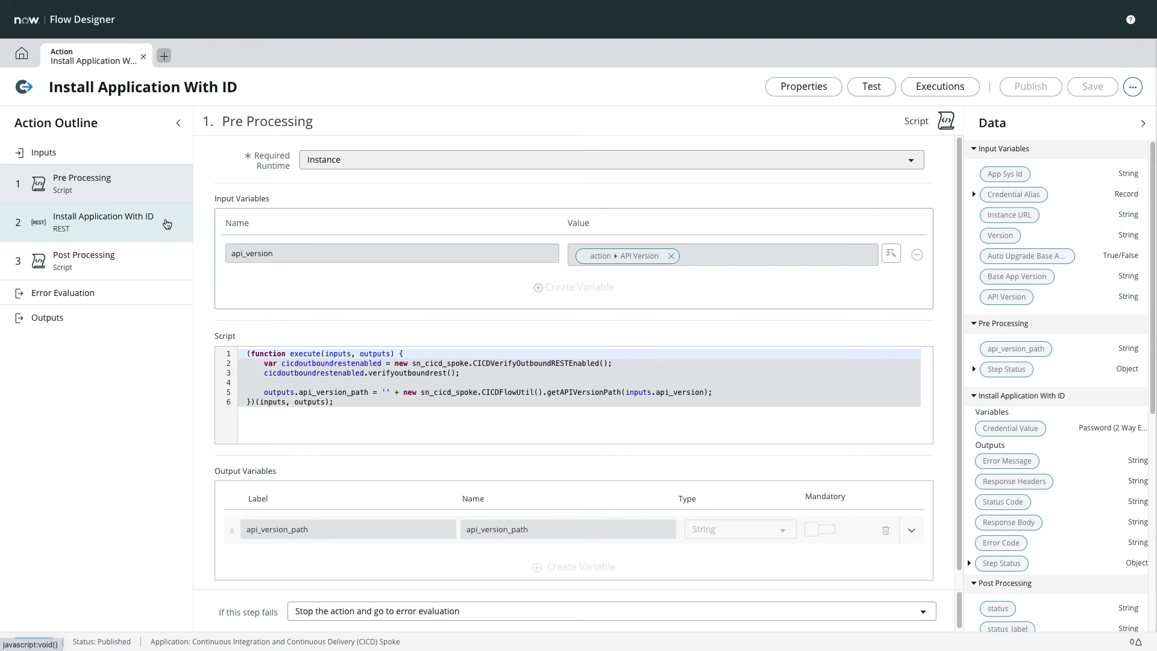
{"action": "left_click", "coordinate": [104, 222]}
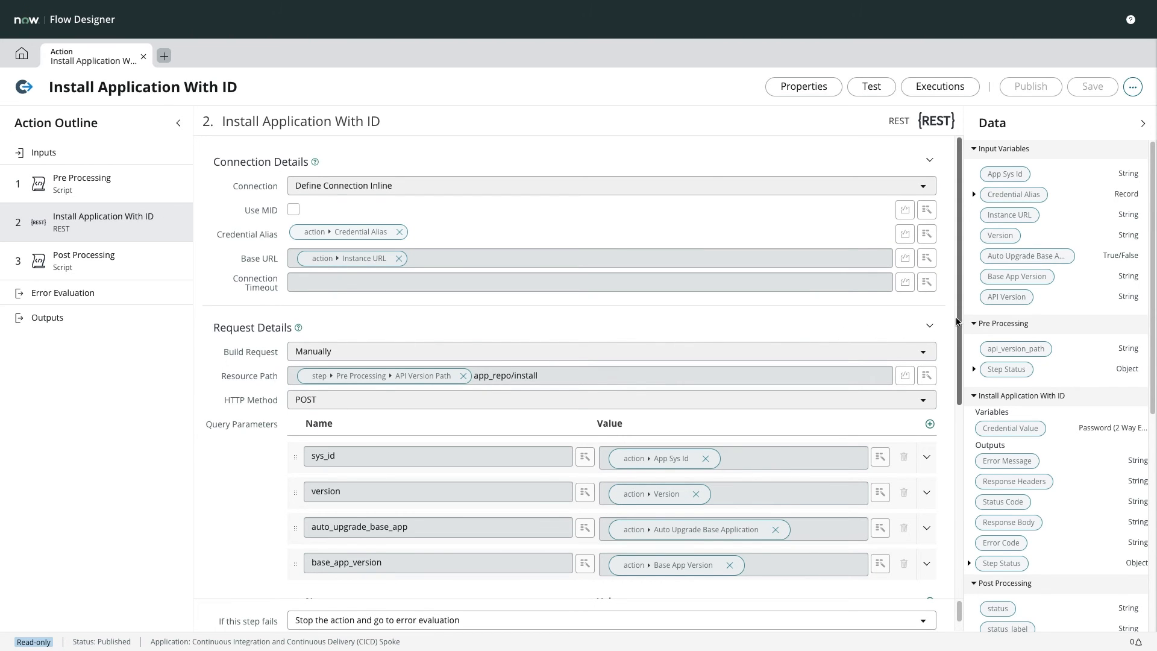
{"action": "scroll", "scroll_direction": "down", "scroll_amount": 3}
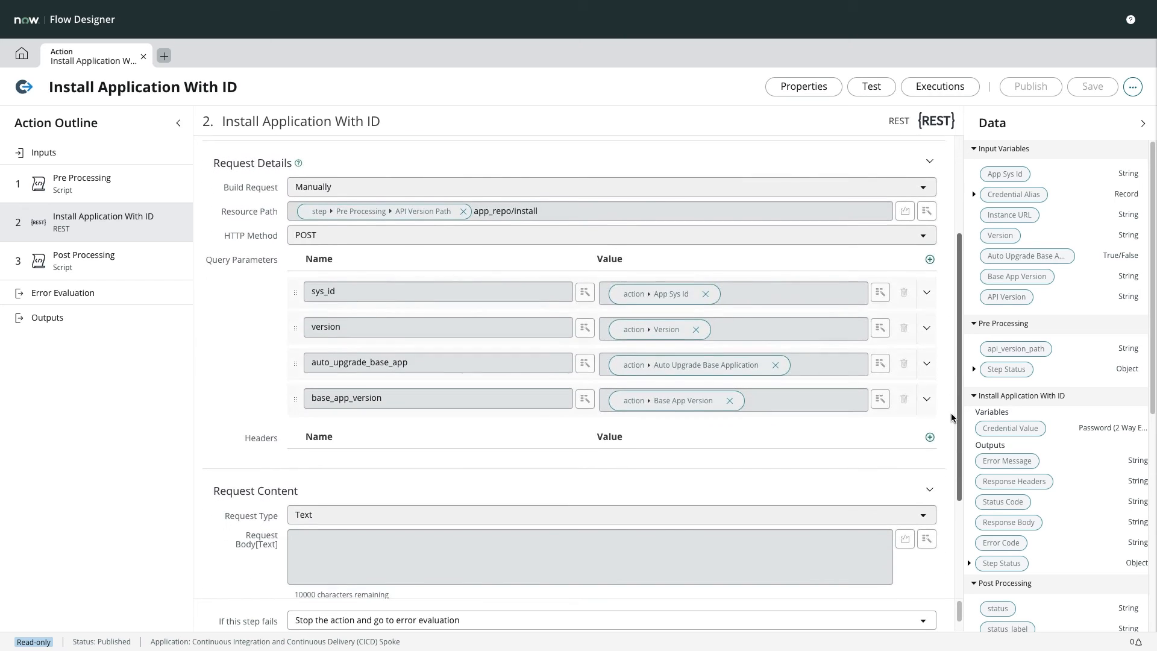
{"action": "scroll", "scroll_direction": "down", "scroll_amount": 3}
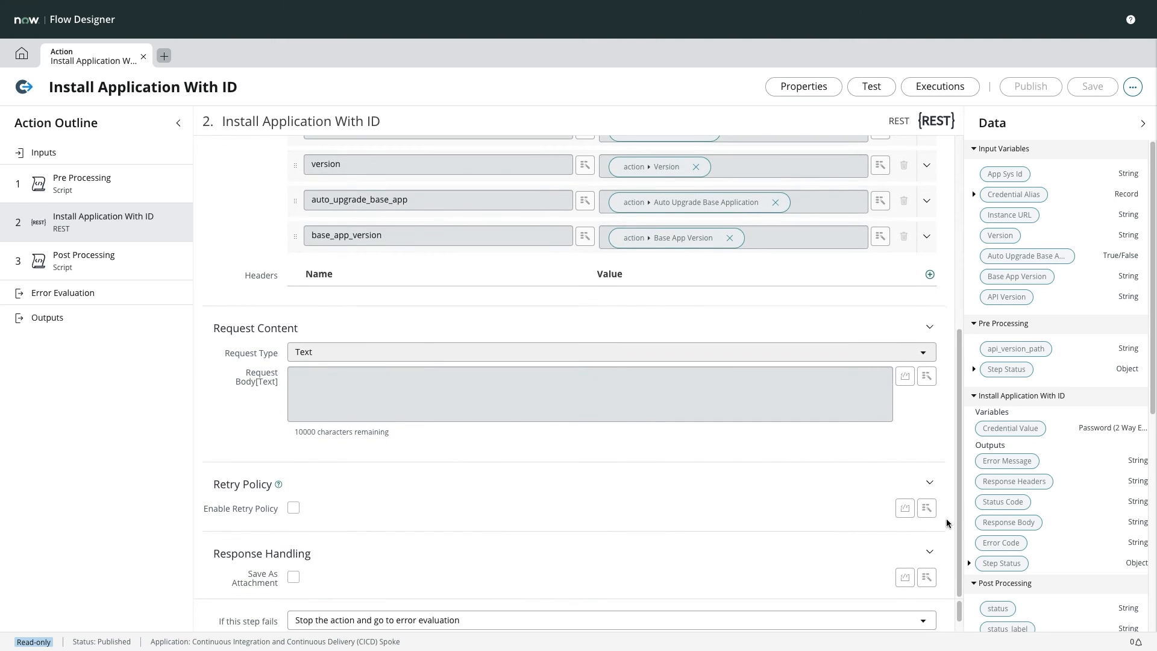
Review the Post Processing script and the action's mapped Outputs.
{"action": "left_click", "coordinate": [84, 260]}
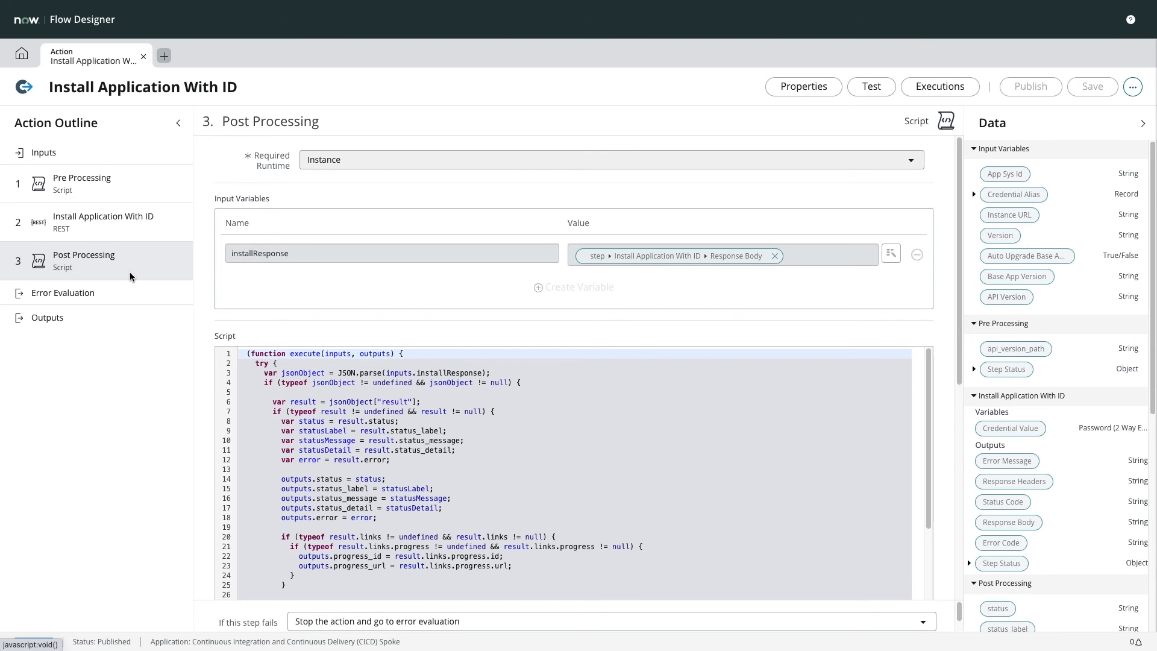
{"action": "left_click", "coordinate": [47, 317]}
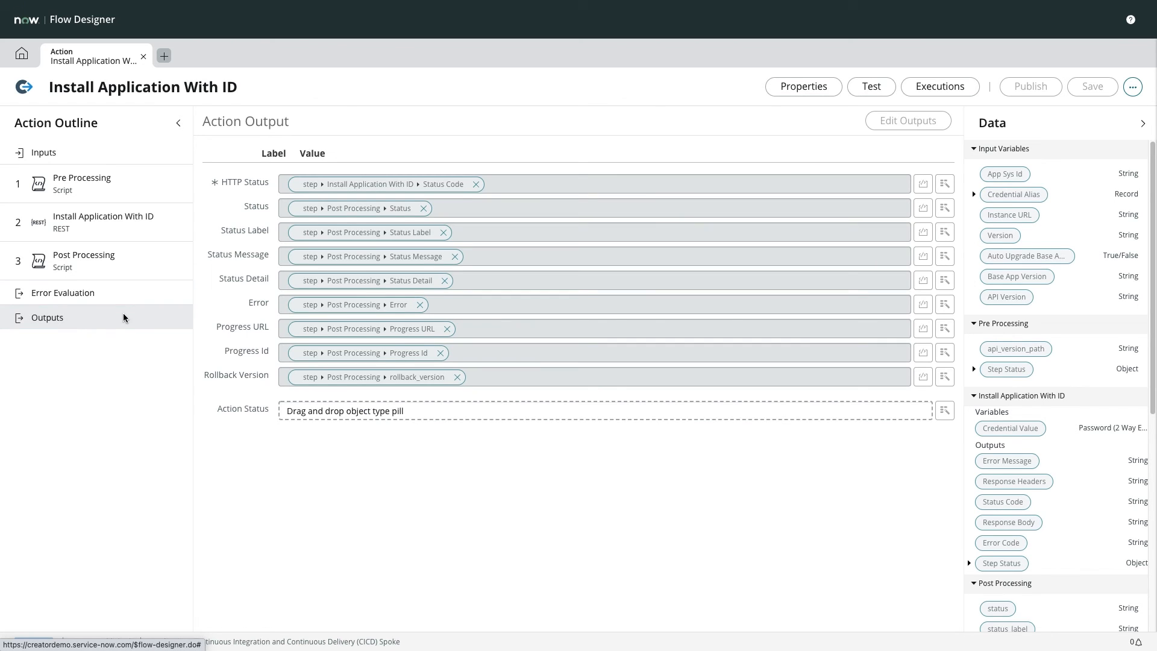